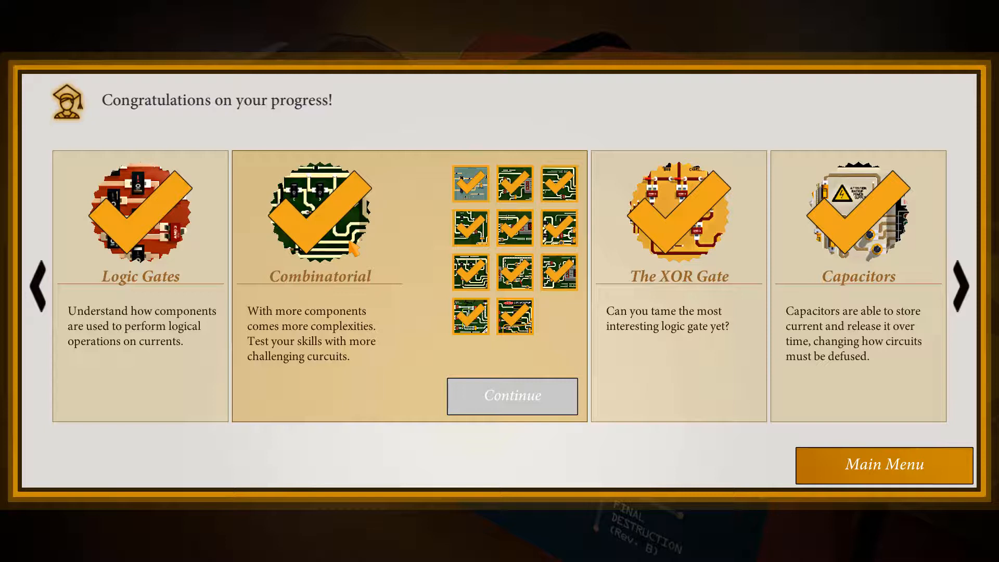
pyautogui.moveTo(371, 249)
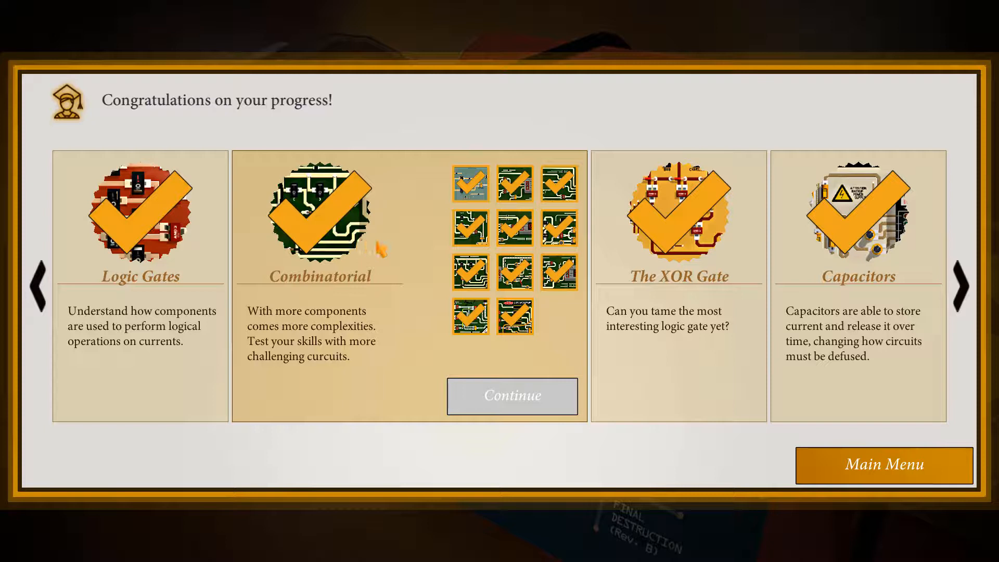
pyautogui.moveTo(396, 251)
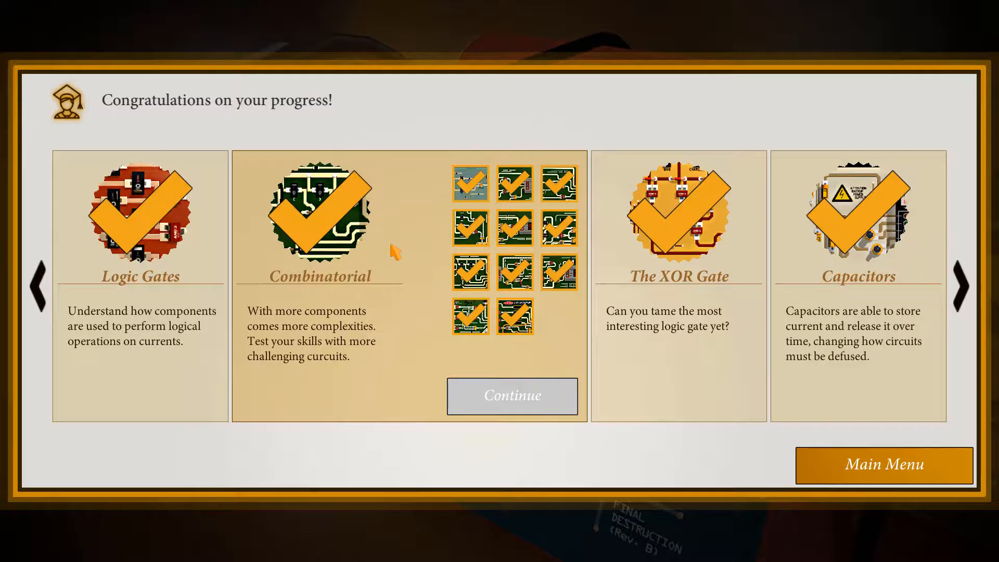
pyautogui.moveTo(414, 219)
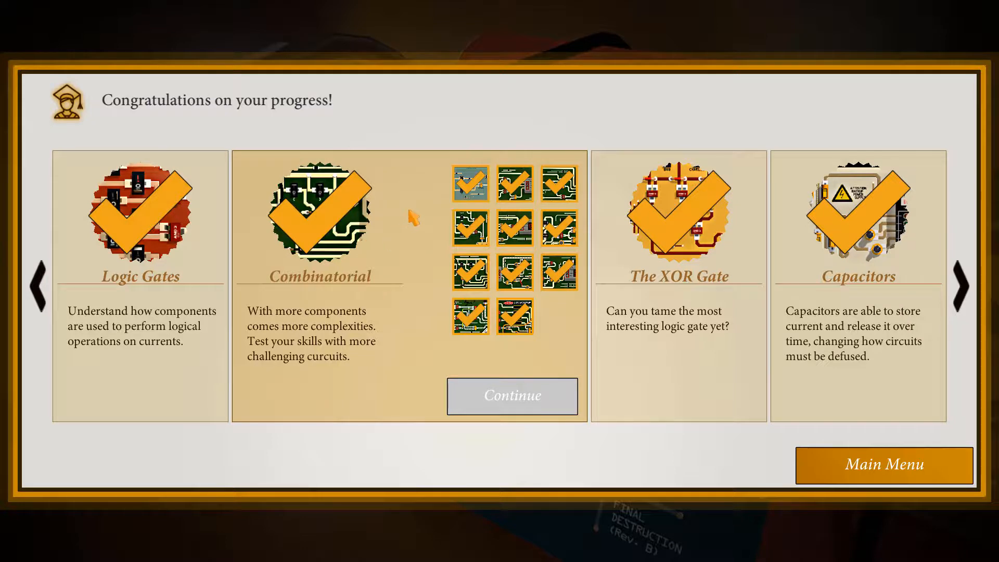
# Select level 500A, the first Combinatorial thumbnail, so its Replay button appears.
pyautogui.click(469, 184)
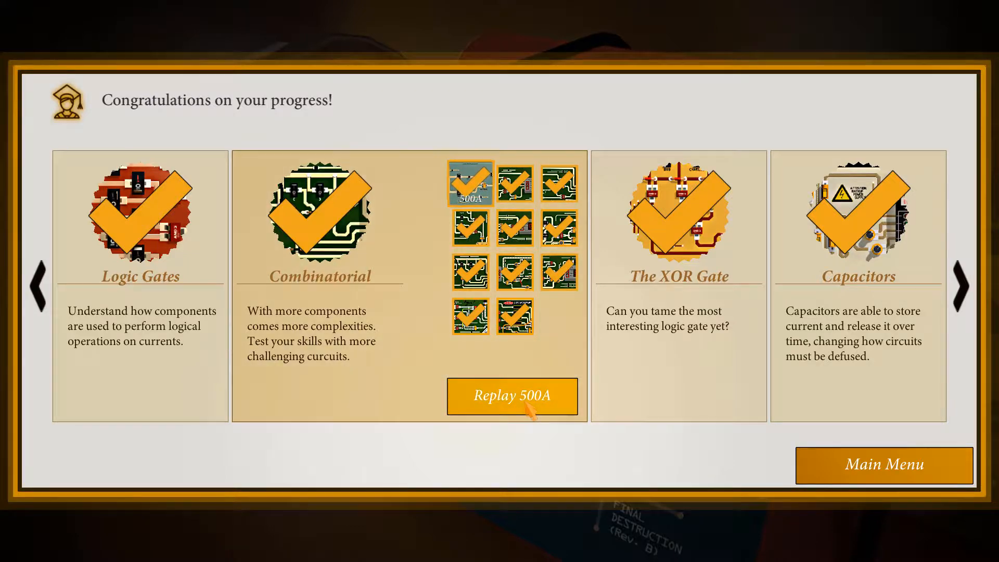
# Replay level 500A and clear every OR-gate tutorial message until the board is free to play.
pyautogui.click(512, 396)
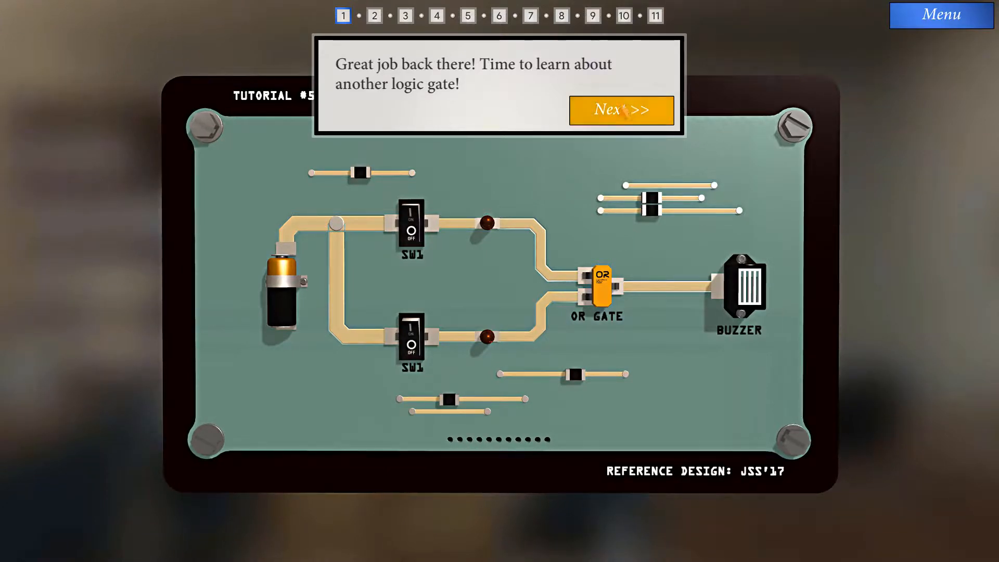
pyautogui.click(621, 110)
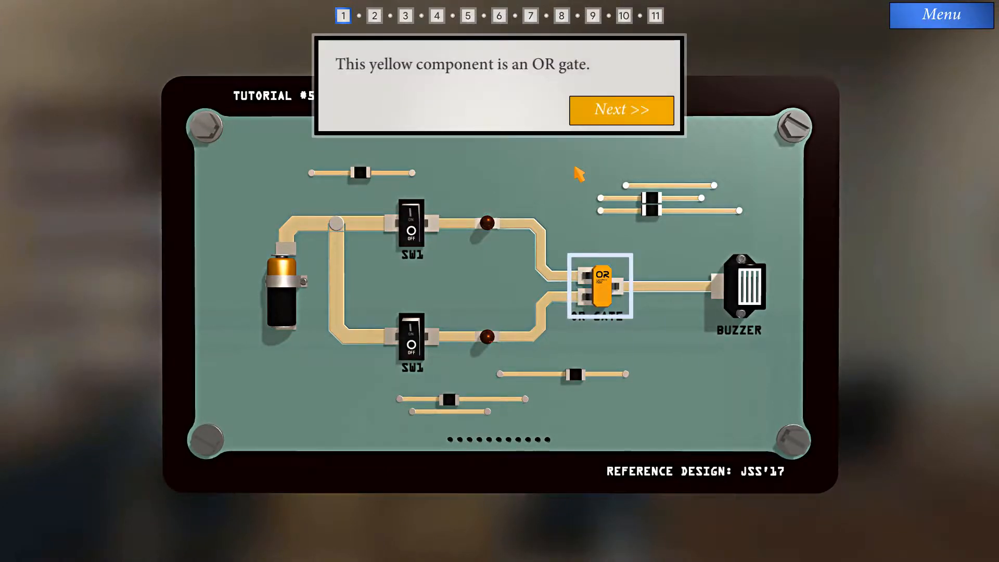
pyautogui.click(621, 110)
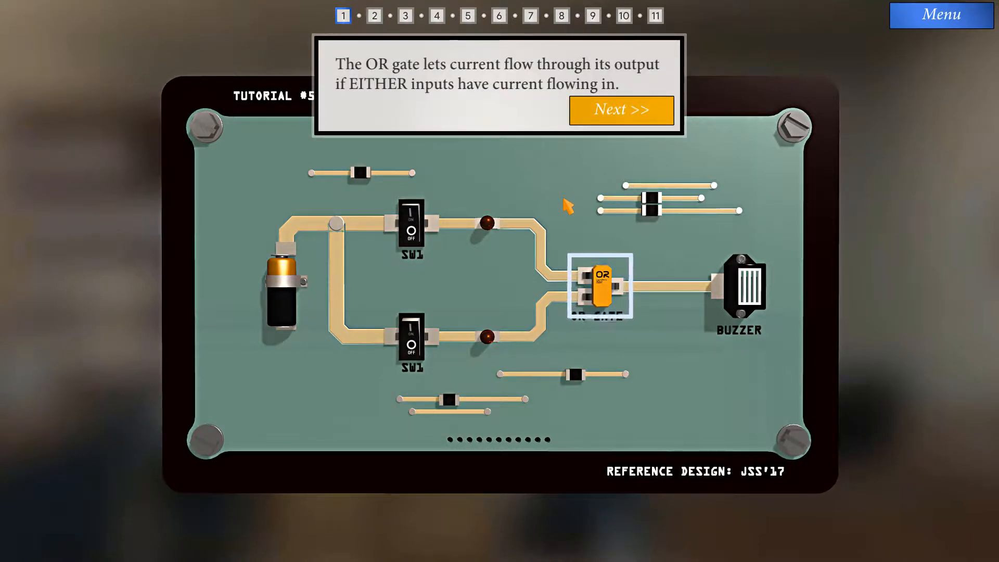
pyautogui.click(620, 109)
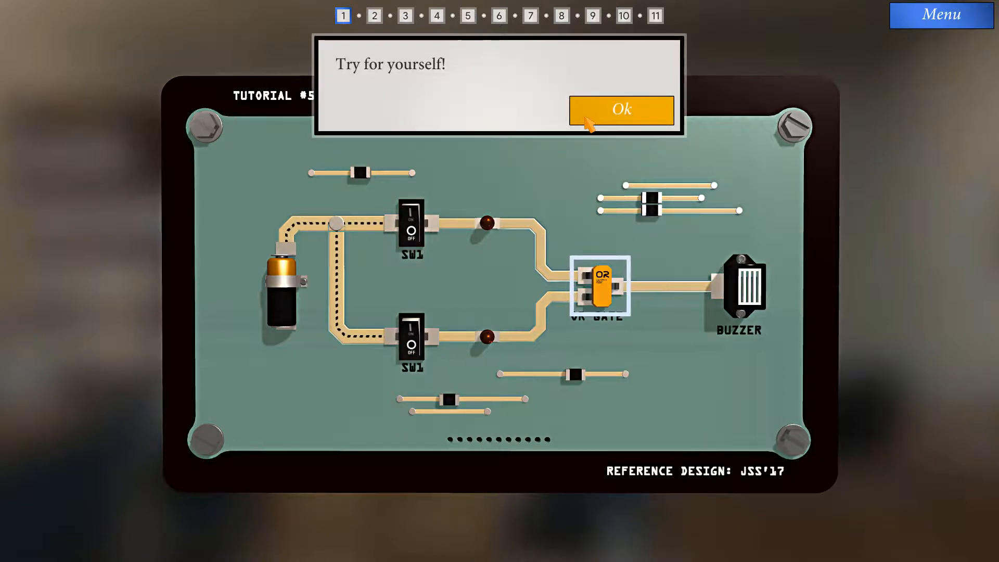
pyautogui.click(621, 110)
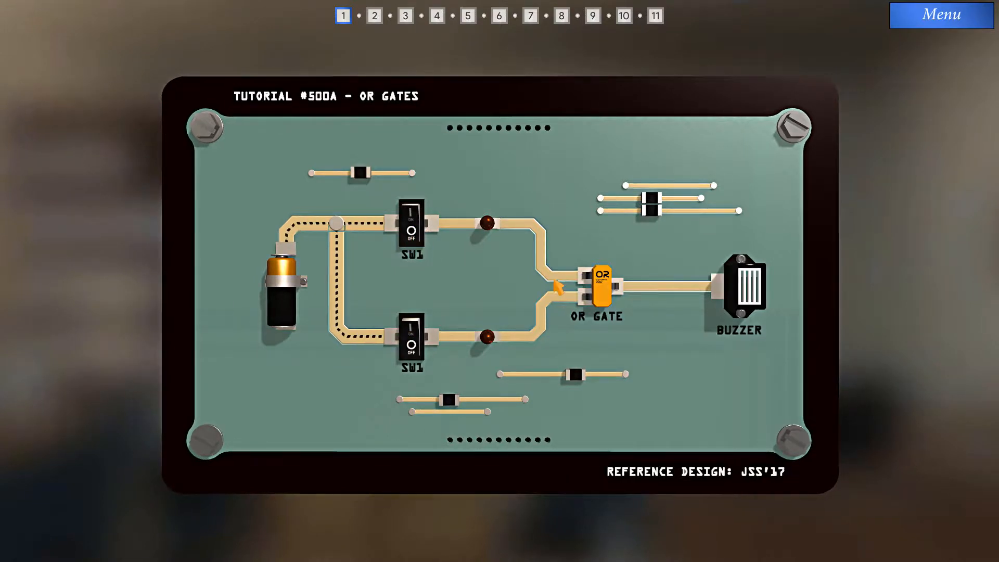
pyautogui.moveTo(545, 195)
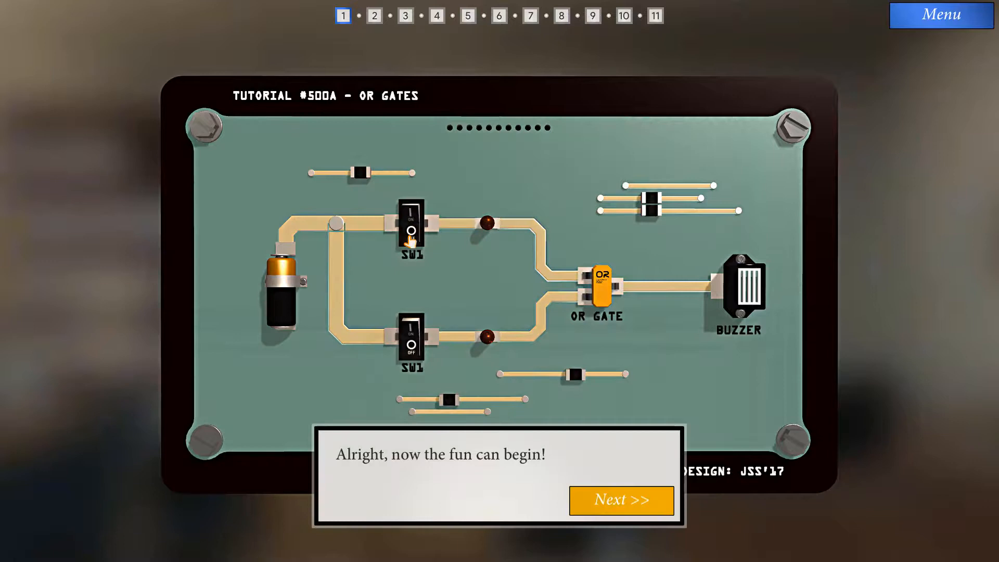
pyautogui.click(411, 231)
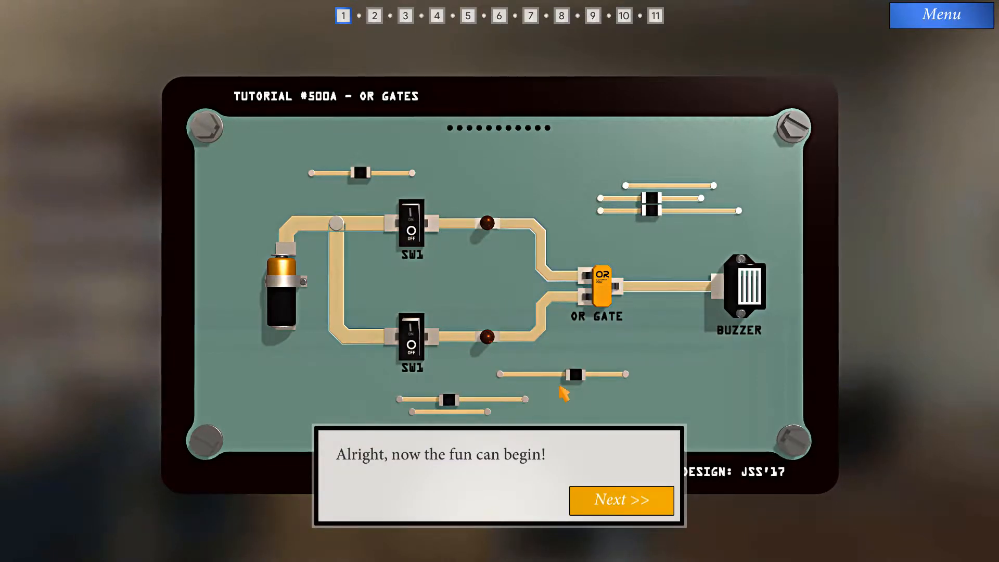
pyautogui.click(620, 500)
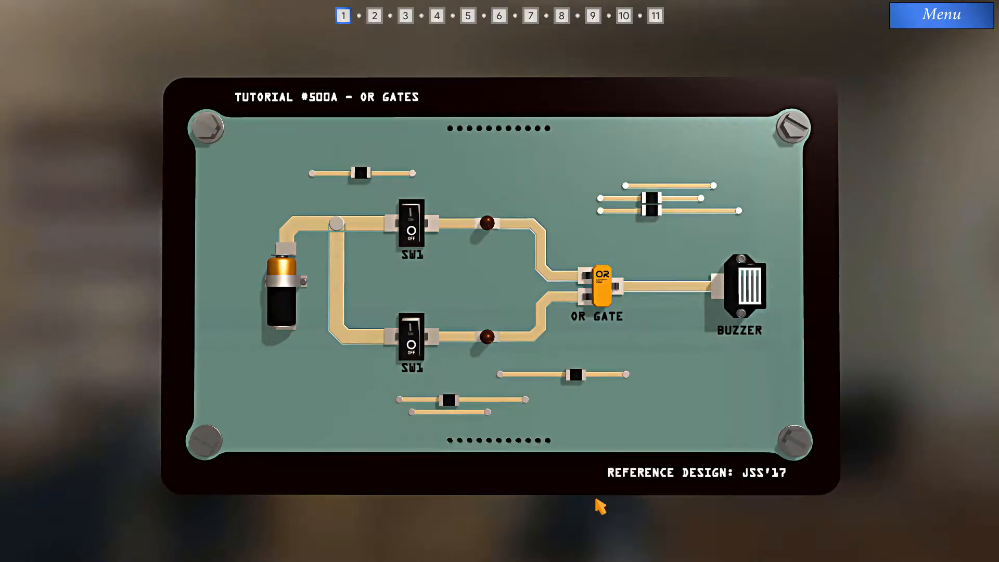
# Start level 2 and flip switch SWA on so the RDD-2-CL detonator reads DISARMED.
pyautogui.click(374, 16)
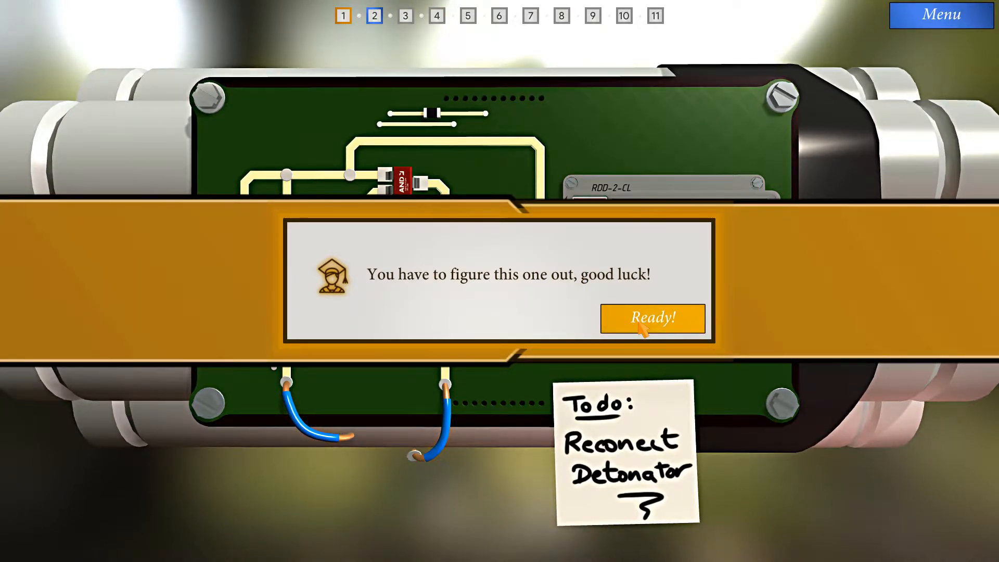
pyautogui.click(652, 319)
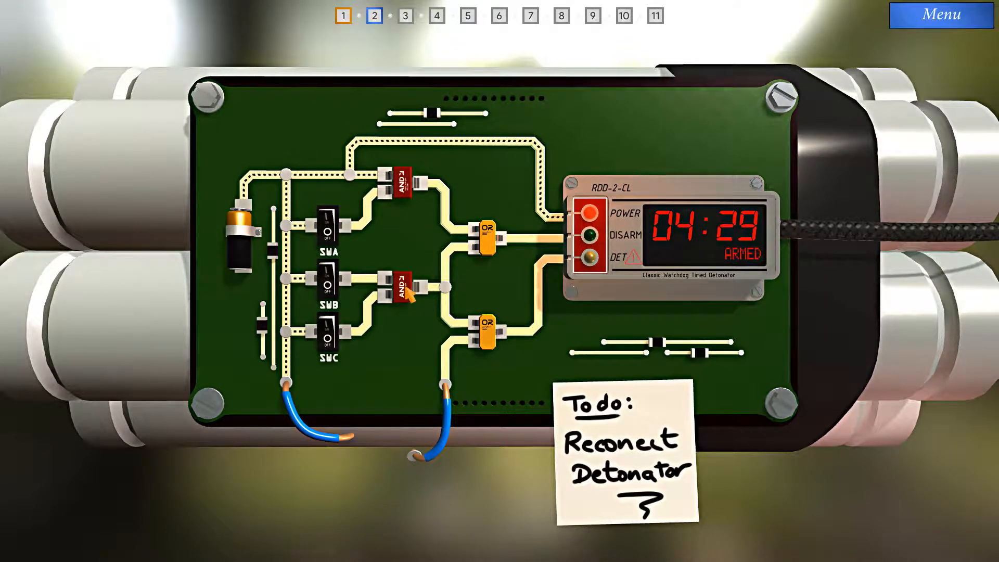
pyautogui.click(328, 333)
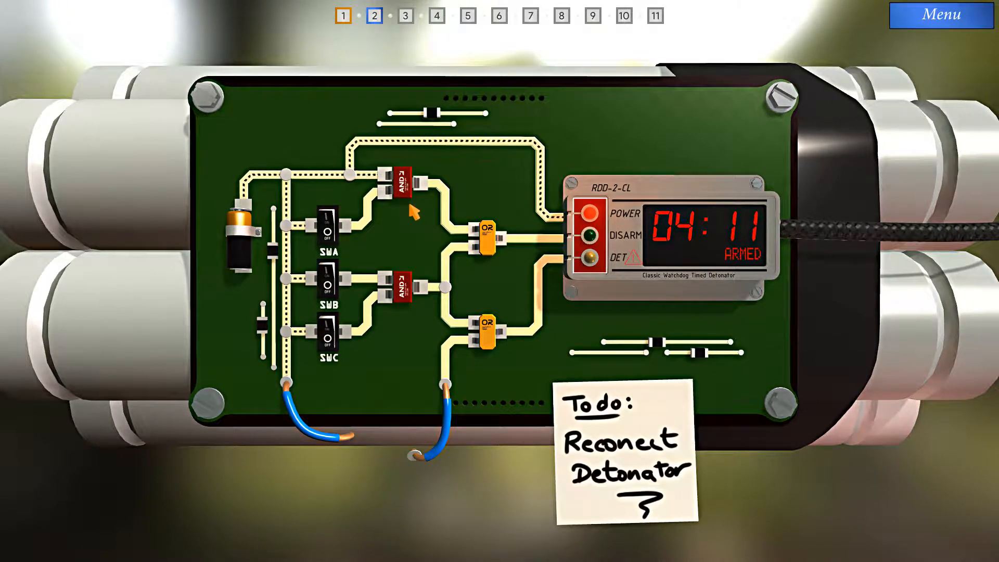
pyautogui.click(328, 226)
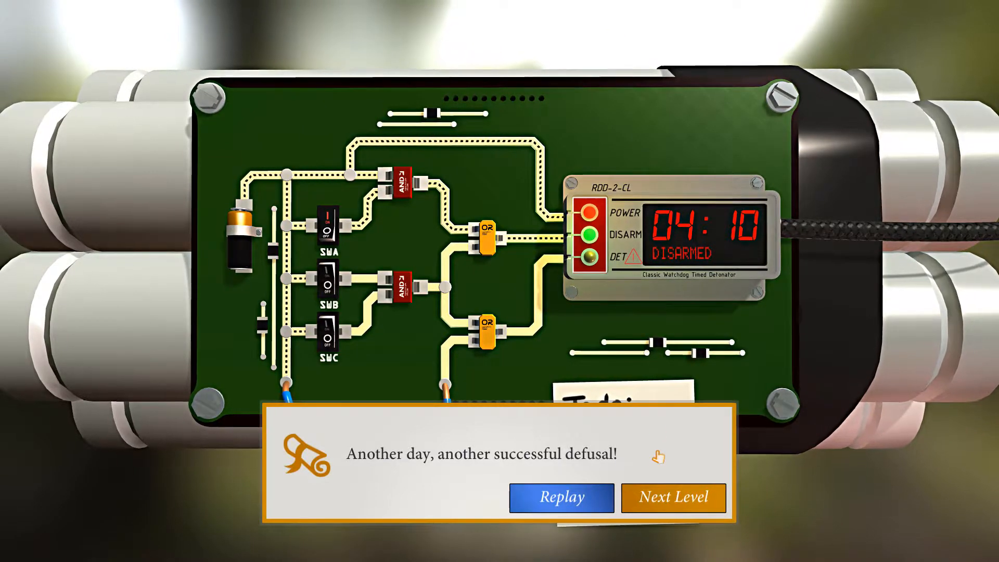
pyautogui.moveTo(673, 498)
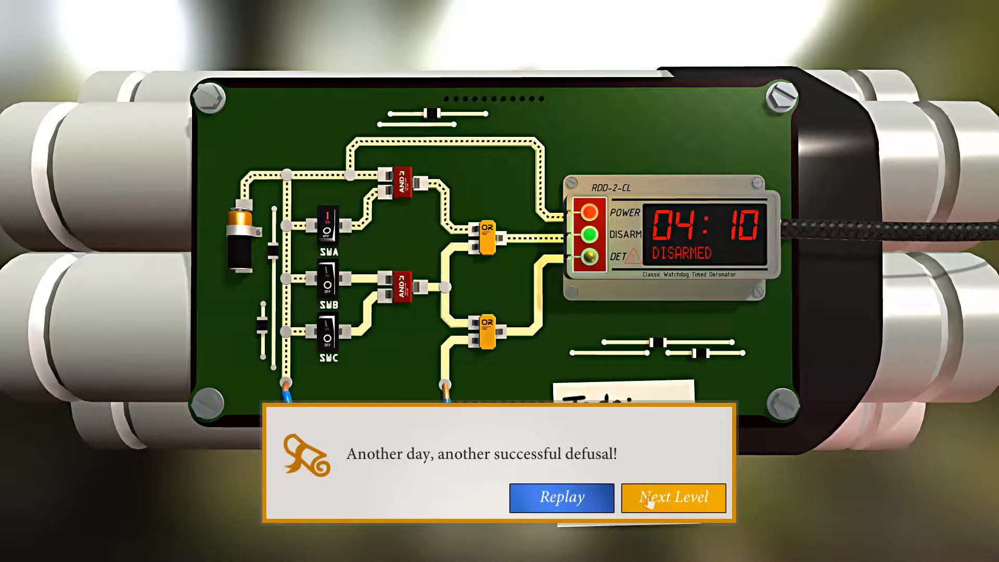
# Start level 3, try the PUSH button and turn switch SWC off while probing the circuit.
pyautogui.click(673, 498)
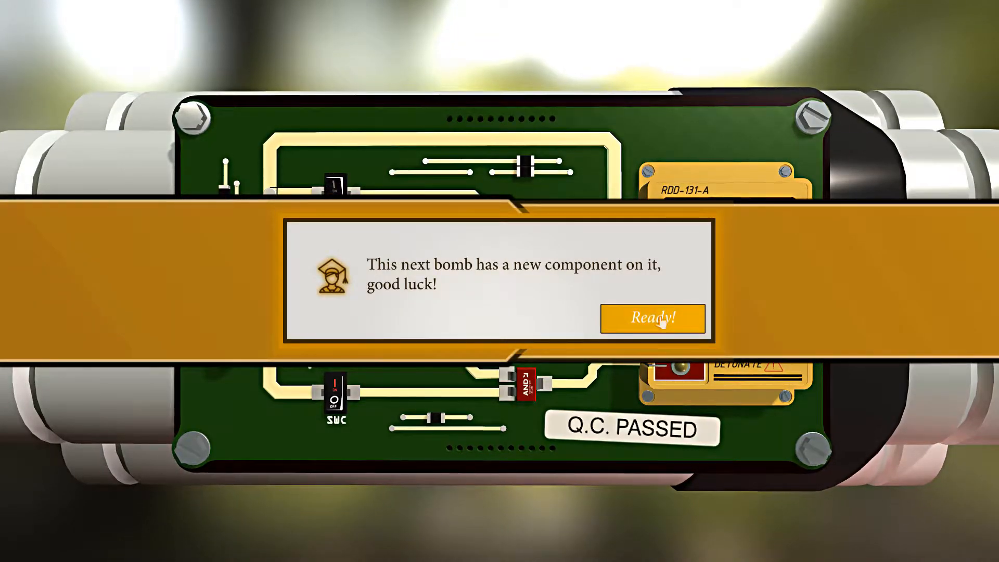
pyautogui.click(652, 318)
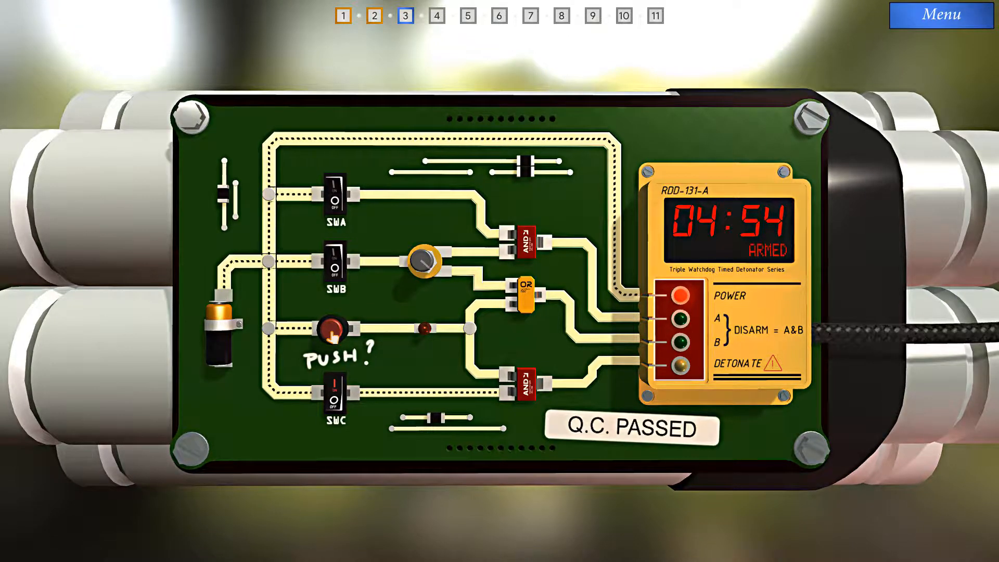
pyautogui.click(333, 330)
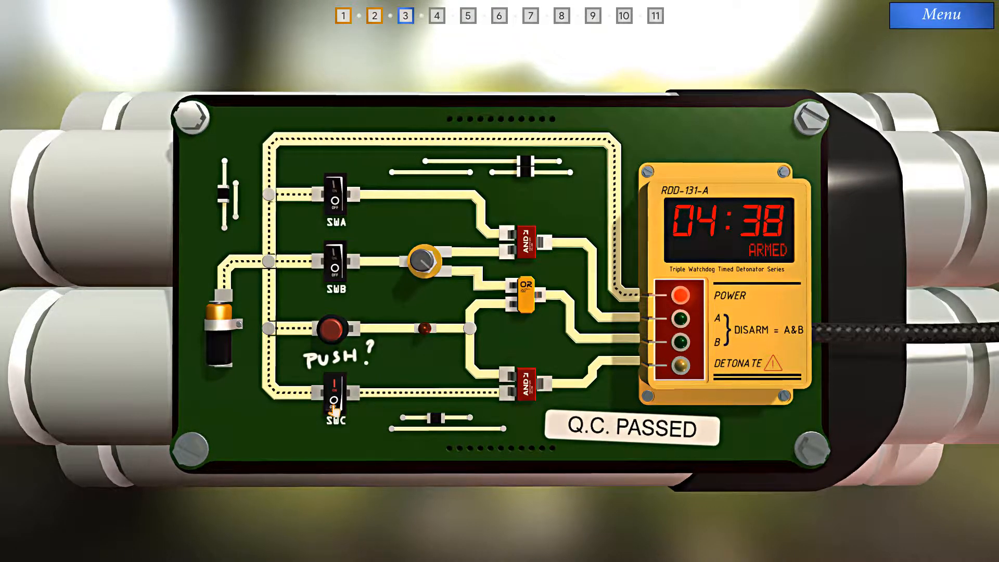
pyautogui.click(337, 392)
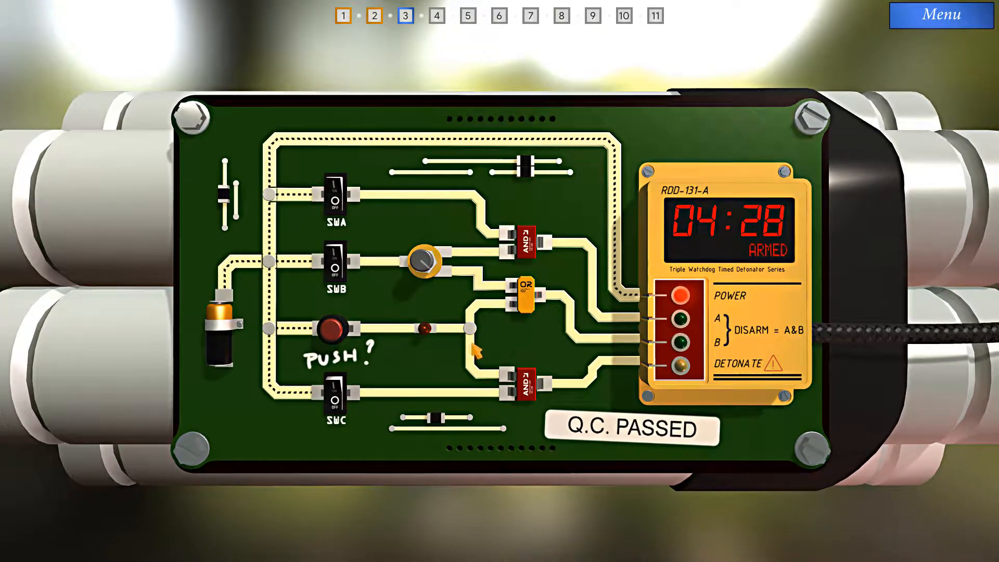
pyautogui.click(336, 330)
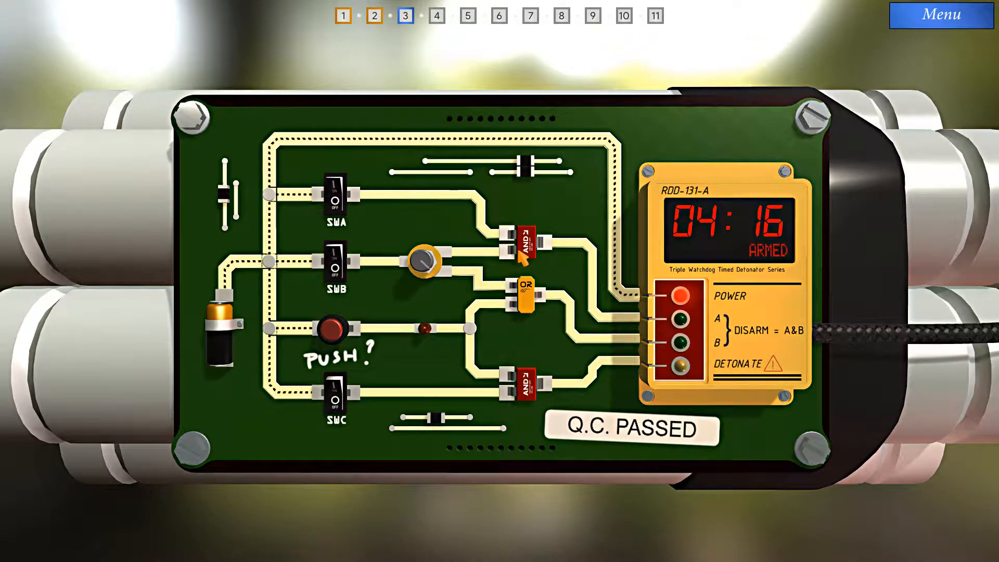
pyautogui.click(334, 198)
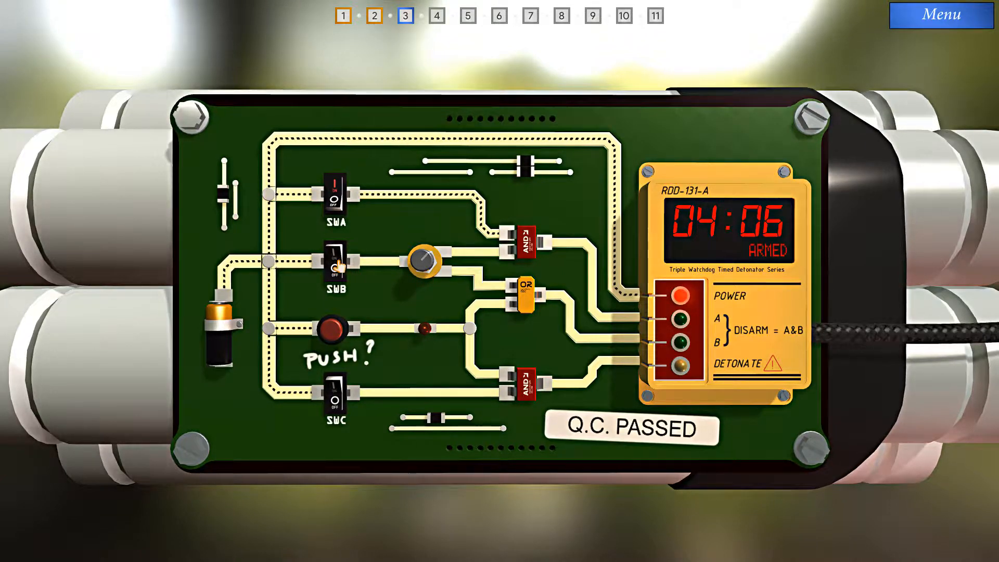
# Set SWB on to light indicator A, press PUSH to disarm, and continue to the next level.
pyautogui.click(335, 265)
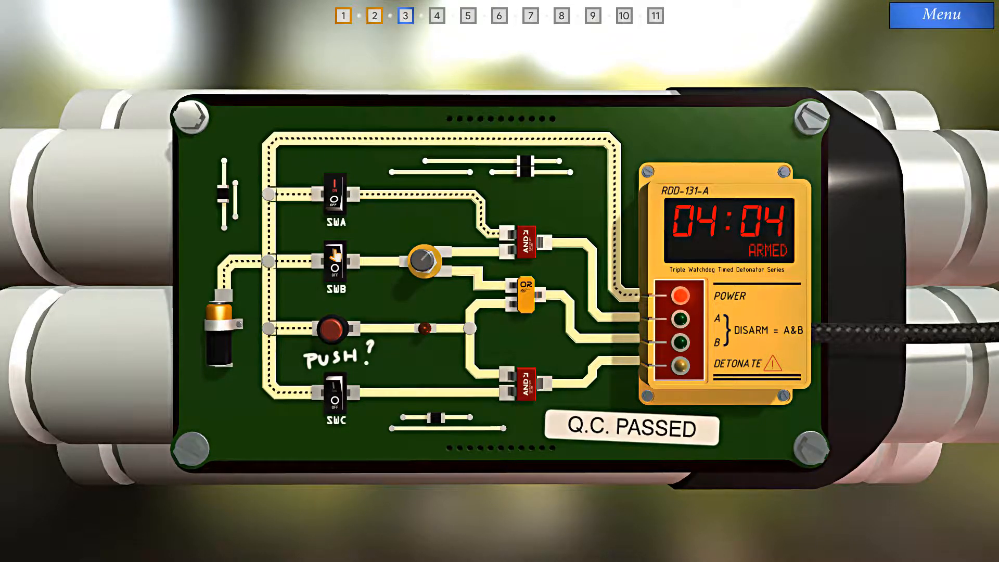
pyautogui.click(337, 262)
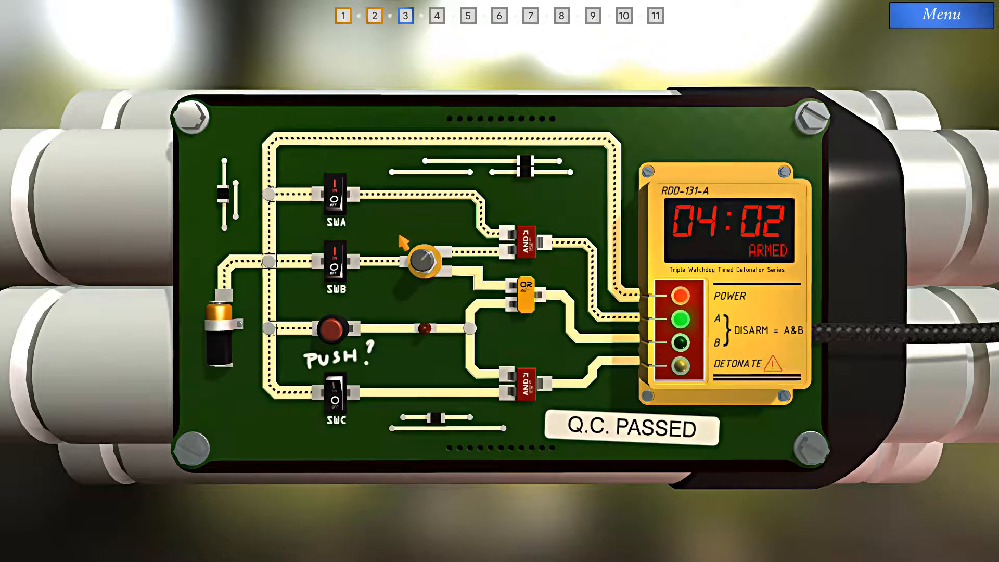
pyautogui.click(336, 329)
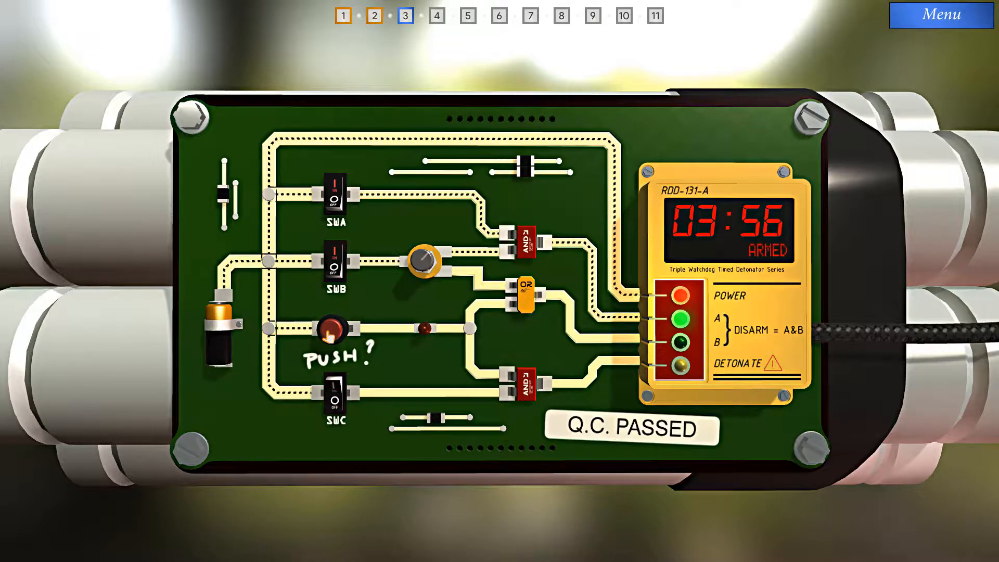
pyautogui.click(334, 330)
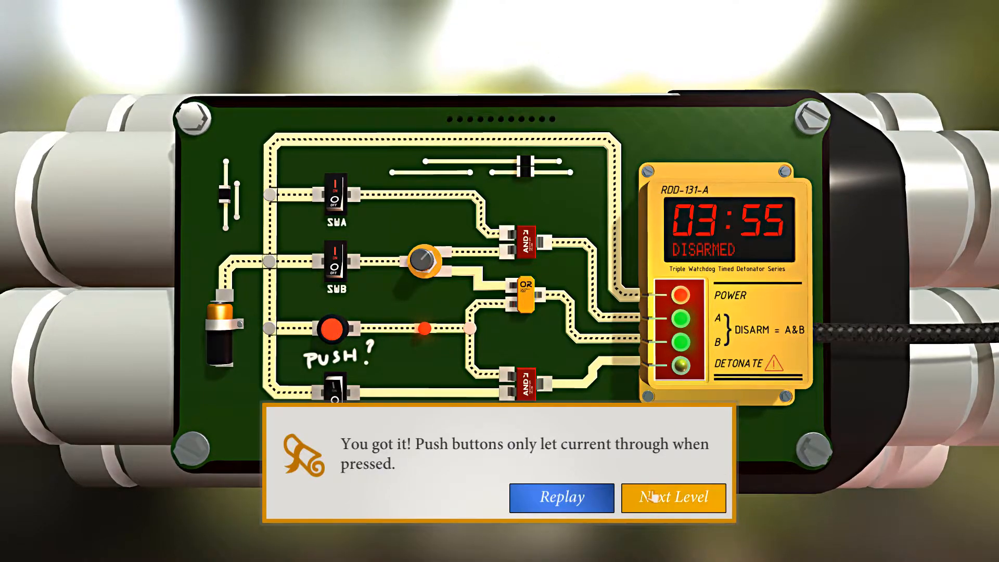
pyautogui.click(672, 497)
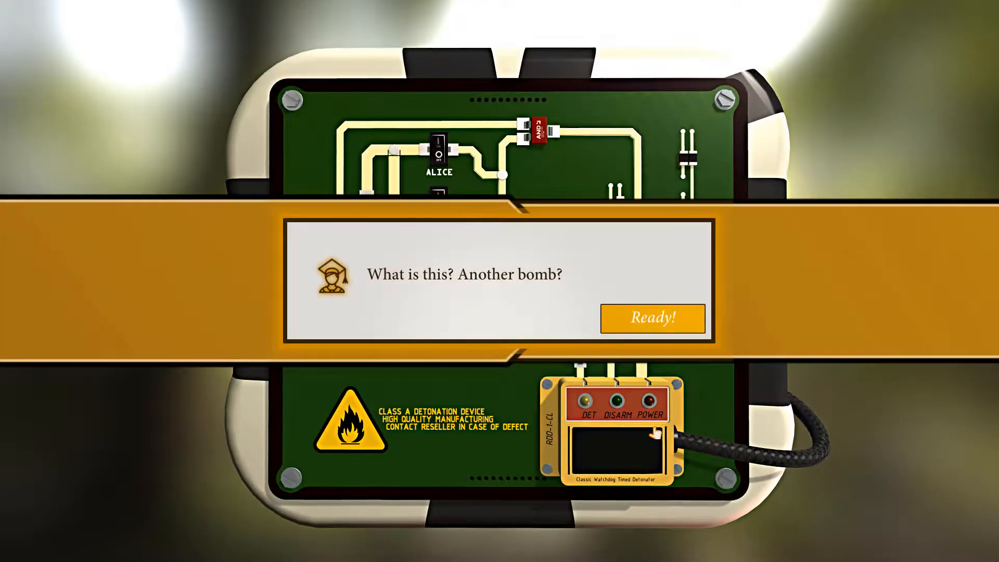
# Start level 4 and set David's and Alice's switches so the DISARM light turns green.
pyautogui.click(652, 318)
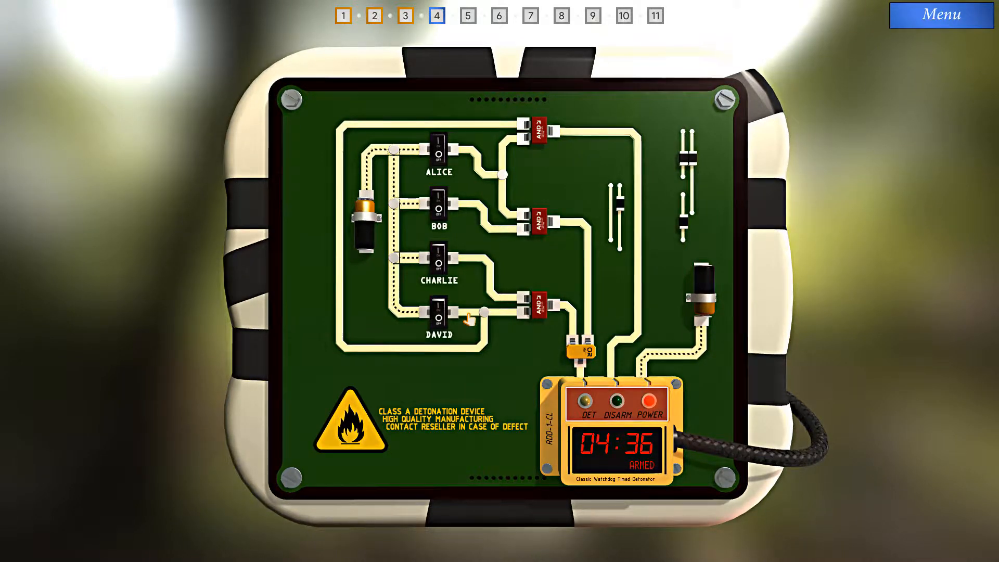
pyautogui.moveTo(462, 283)
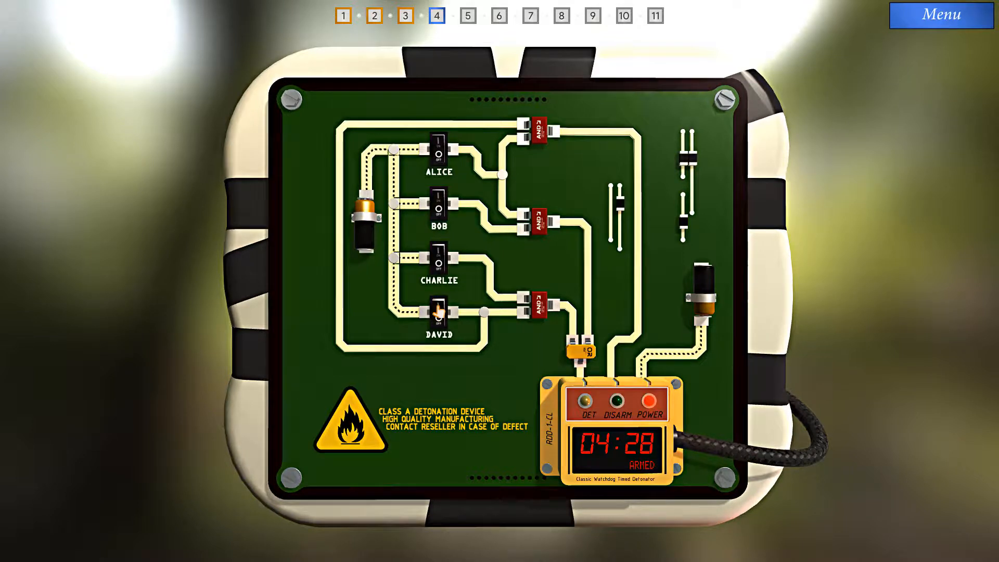
pyautogui.click(440, 314)
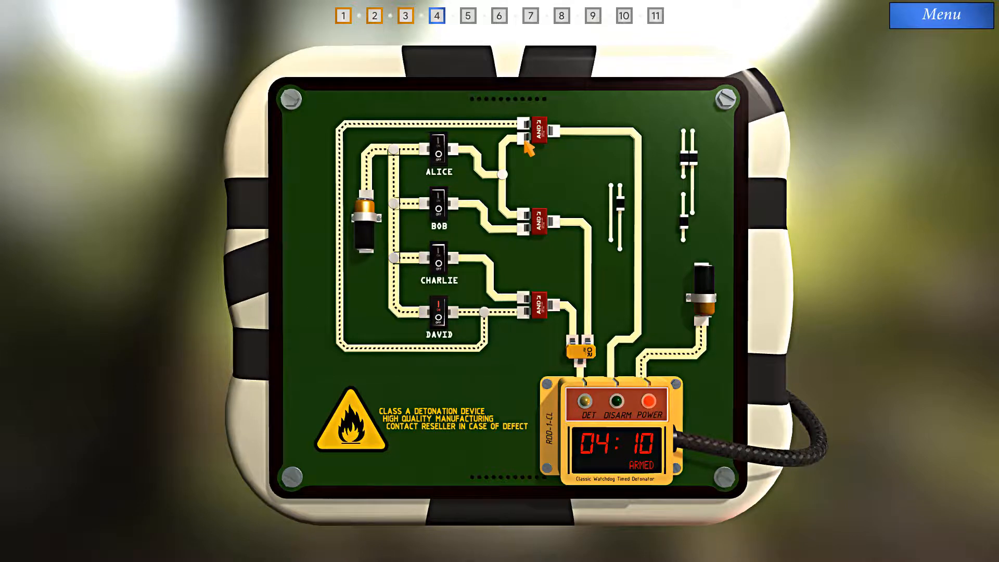
pyautogui.click(438, 148)
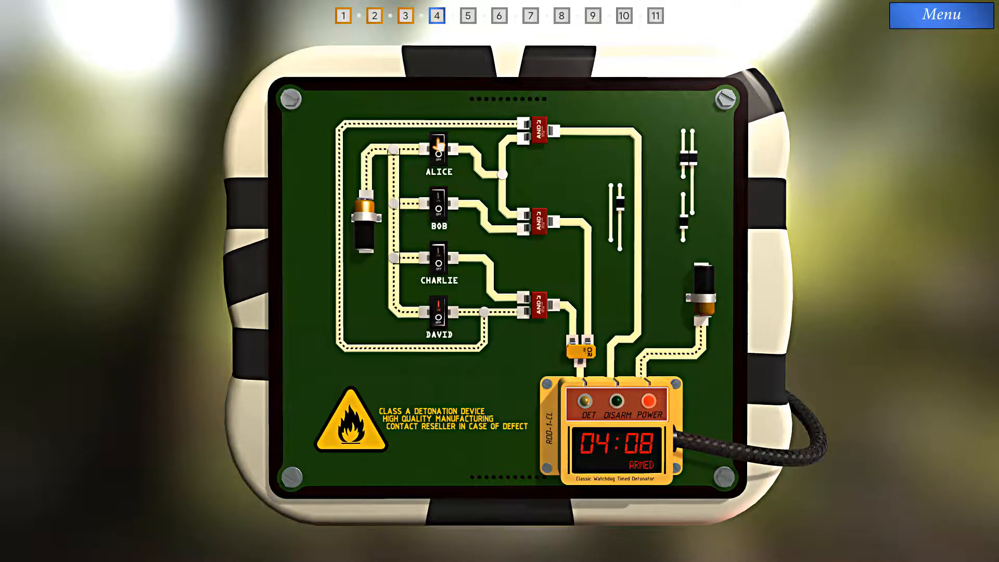
pyautogui.click(437, 148)
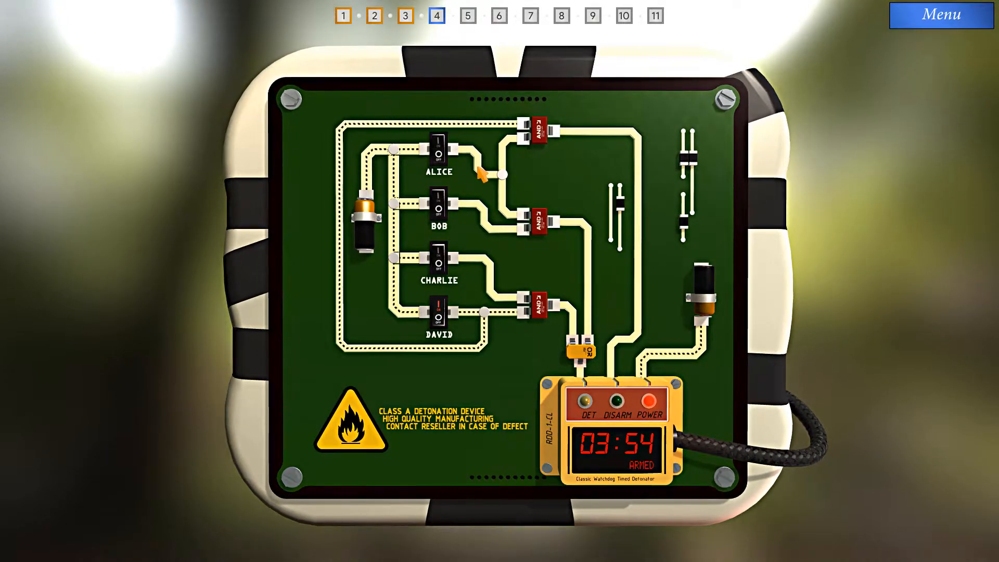
pyautogui.click(438, 149)
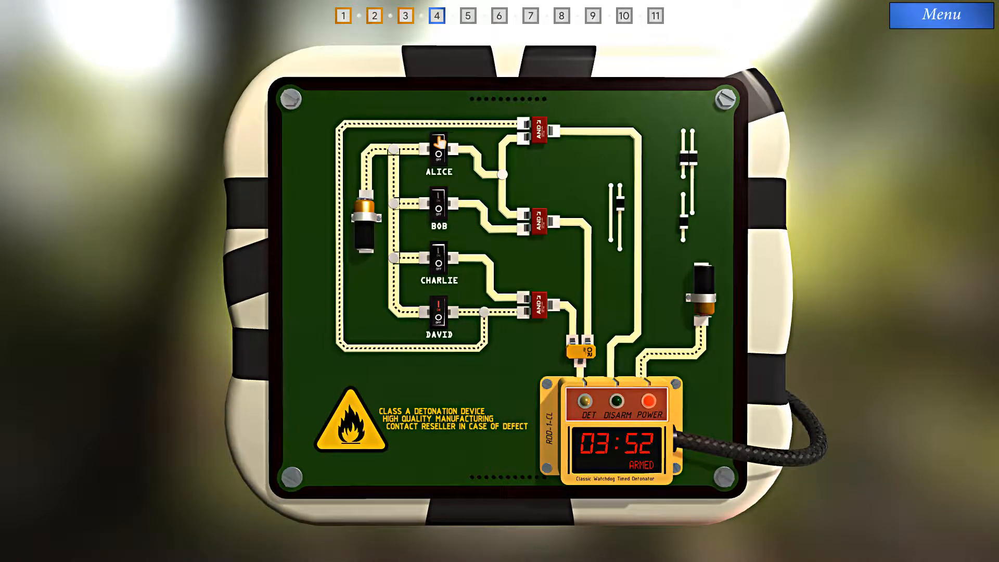
pyautogui.click(439, 157)
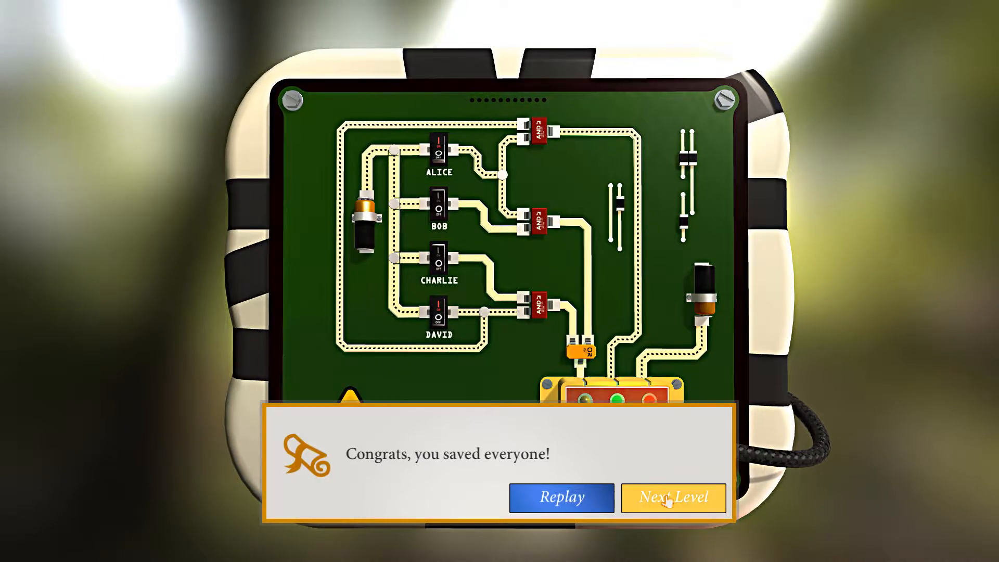
# Load level 5 and flip its single switch on so the timer reads DISARMED.
pyautogui.click(673, 498)
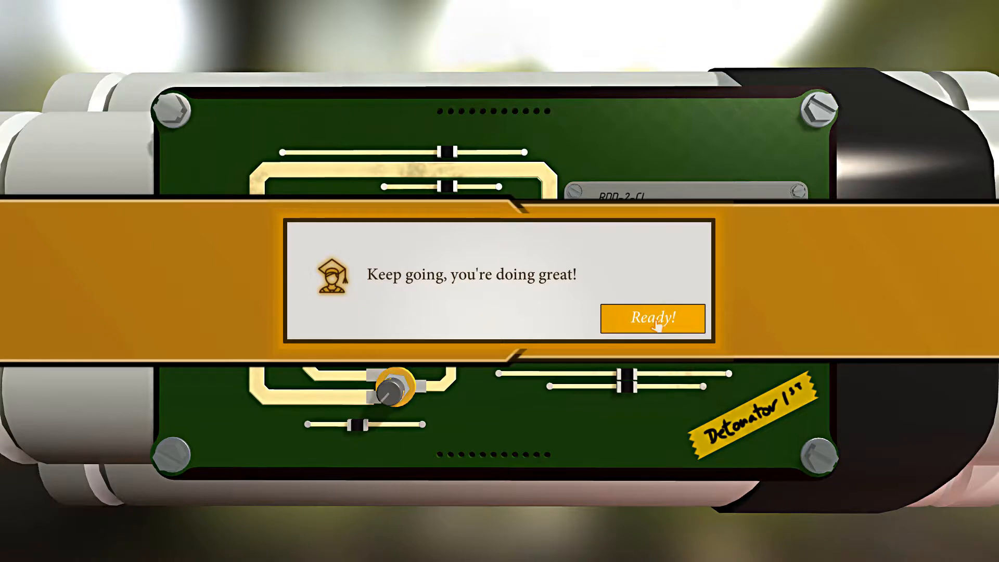
pyautogui.click(651, 317)
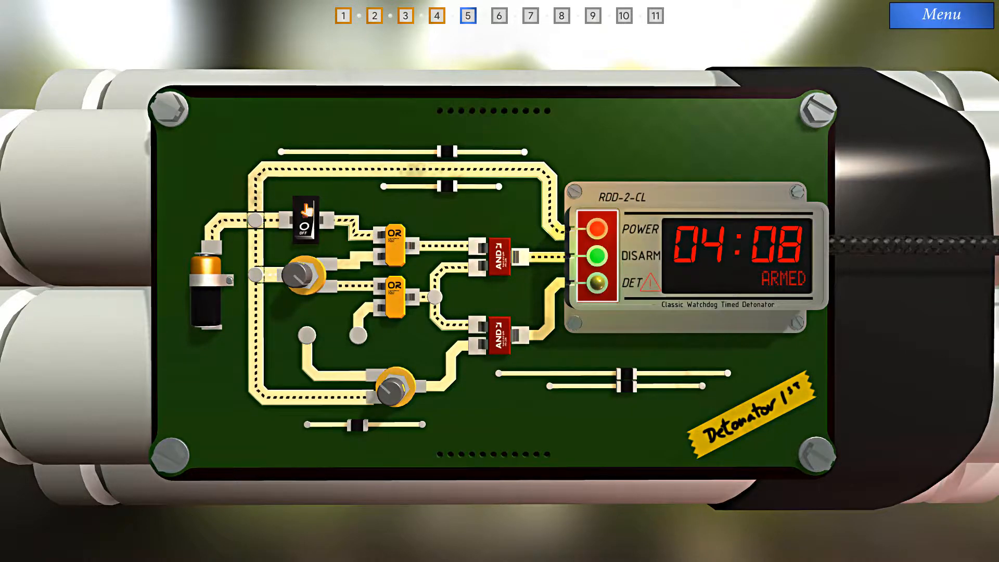
pyautogui.click(305, 218)
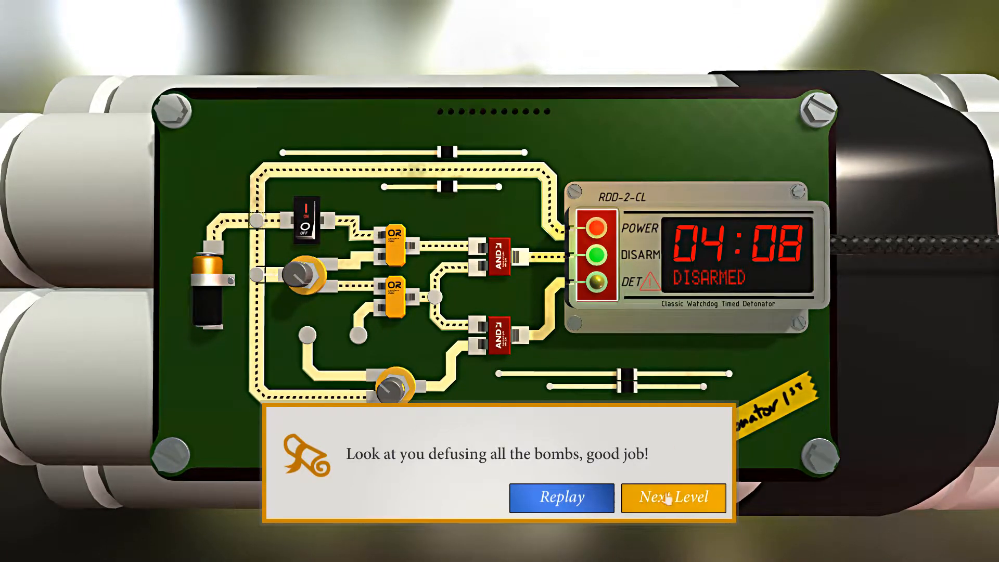
# Load level 6 and work the bottom and middle rocker switches of the RDD-1-CL board.
pyautogui.click(673, 498)
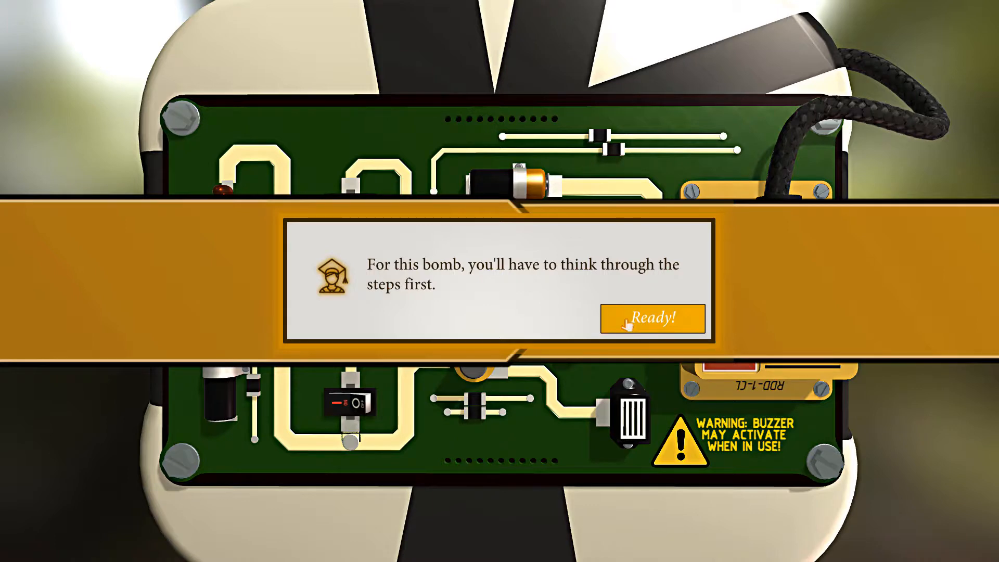
pyautogui.click(652, 318)
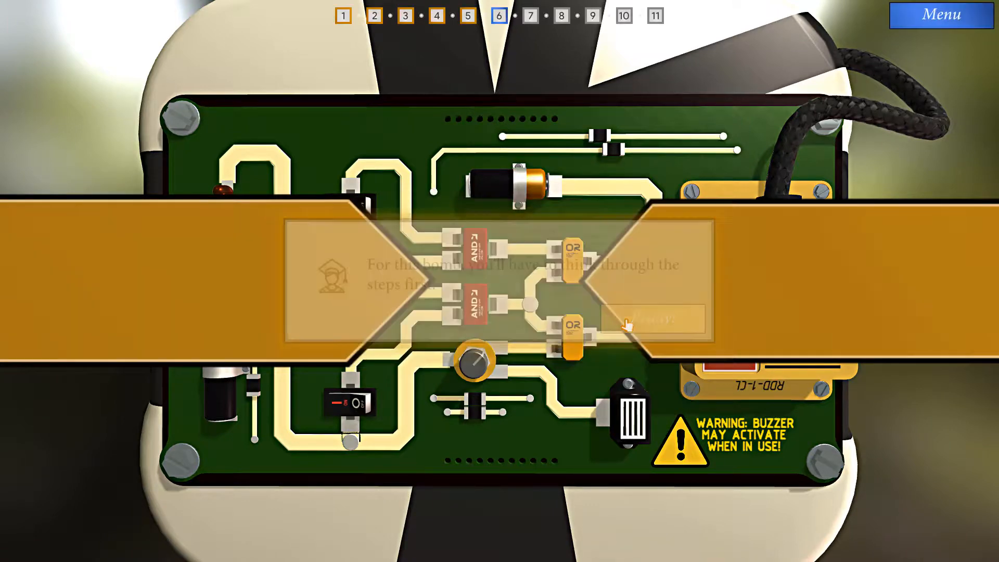
pyautogui.click(646, 318)
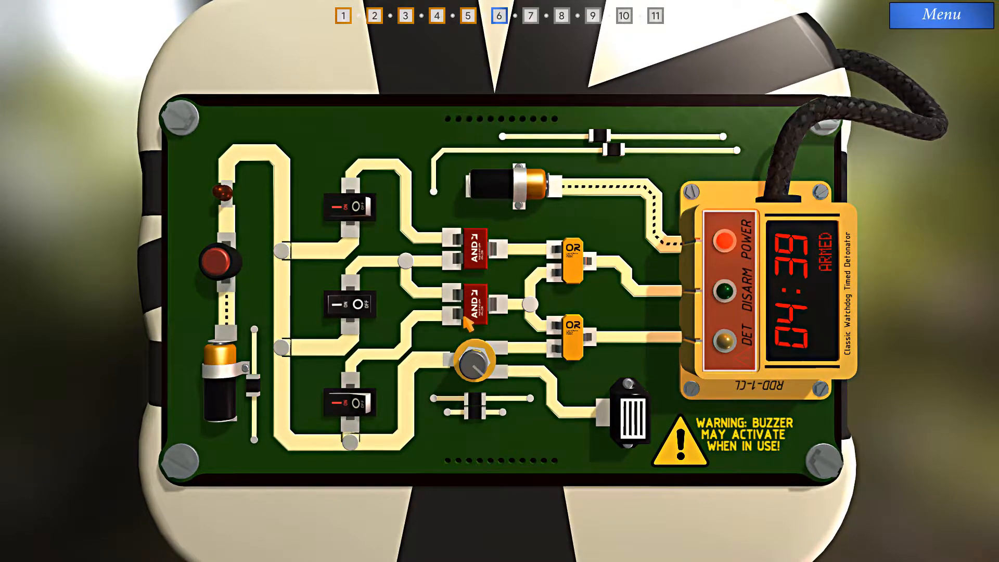
pyautogui.click(353, 406)
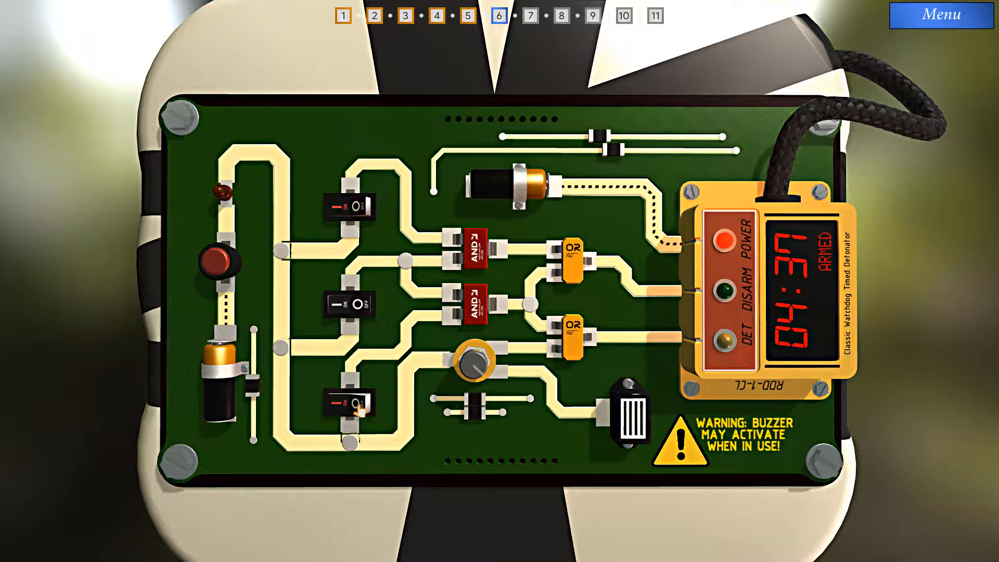
pyautogui.click(349, 408)
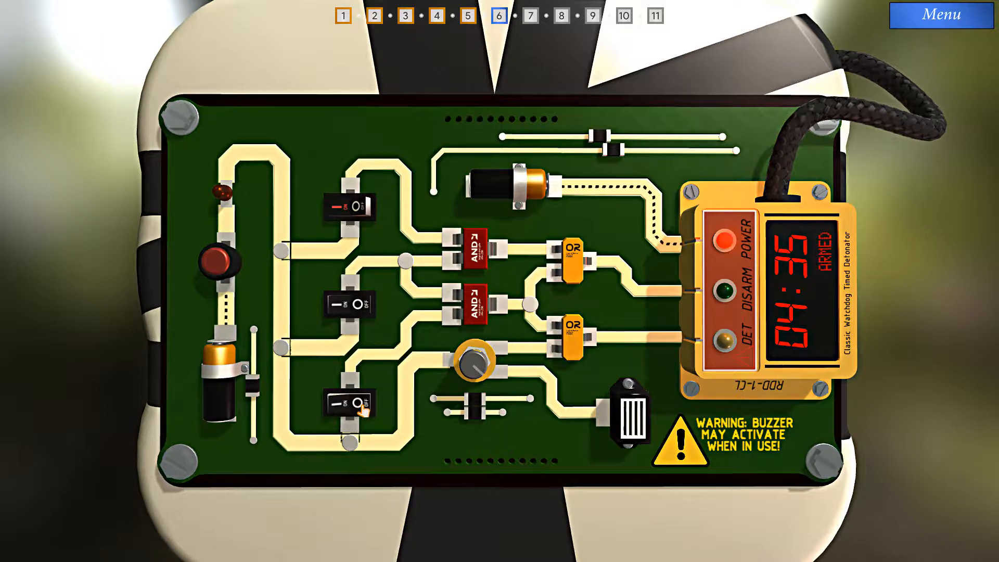
pyautogui.click(331, 304)
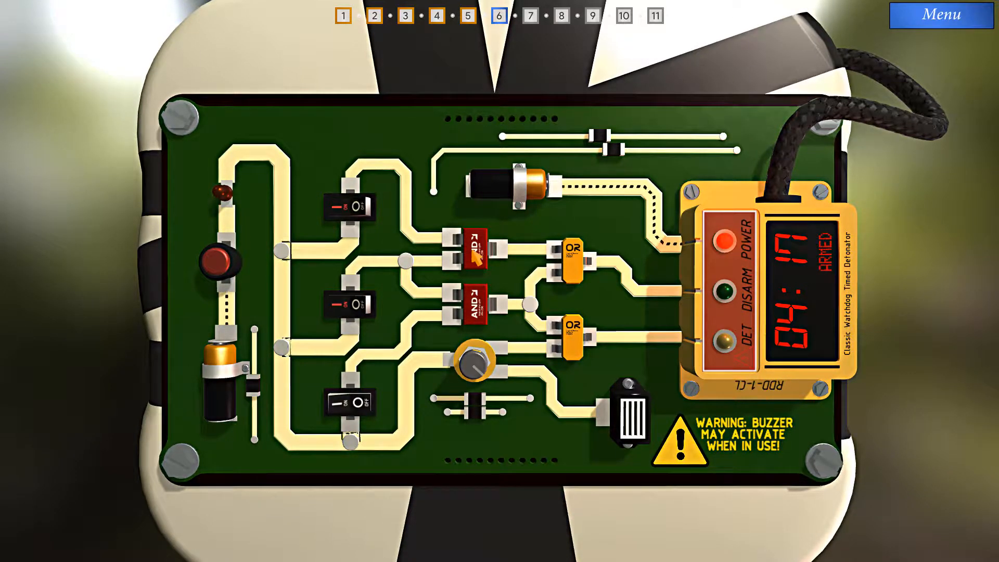
# Flip the top switch and press the red push button to disarm the bomb.
pyautogui.click(348, 204)
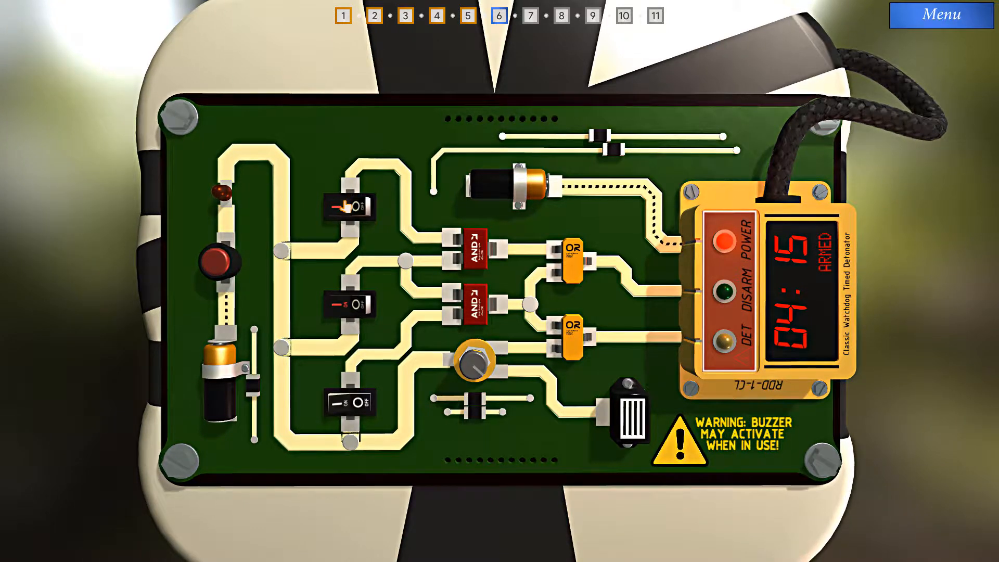
pyautogui.click(347, 209)
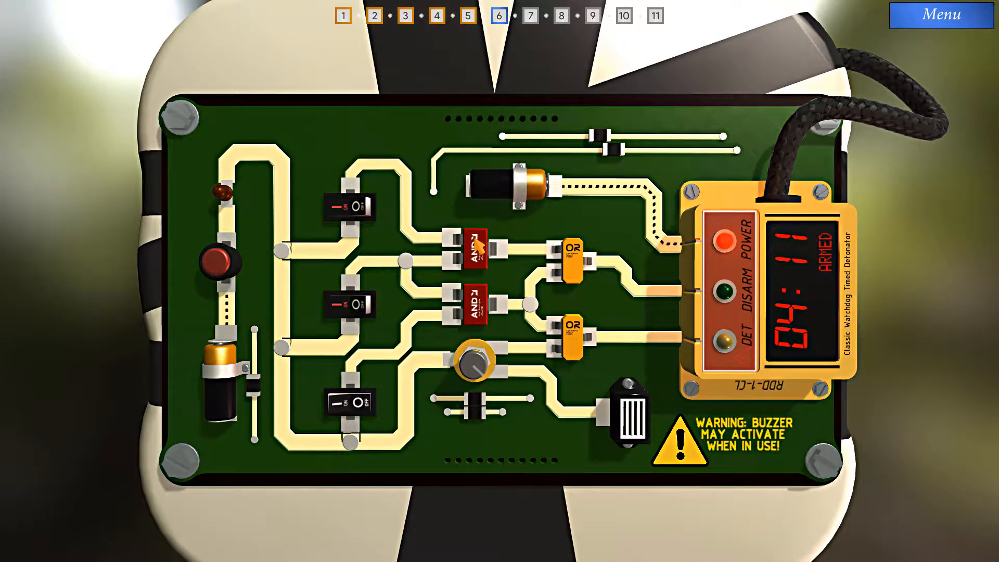
pyautogui.moveTo(510, 258)
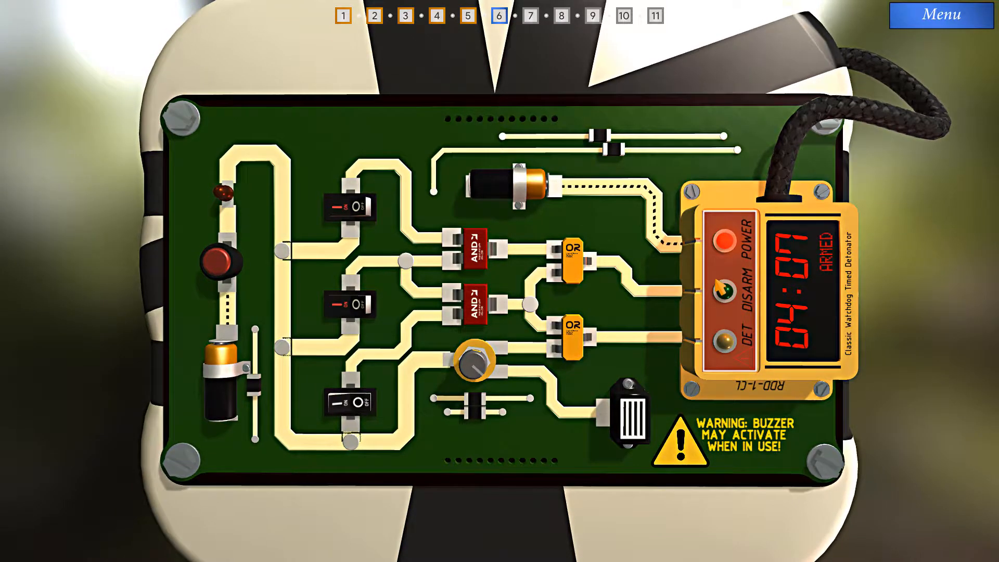
pyautogui.click(229, 258)
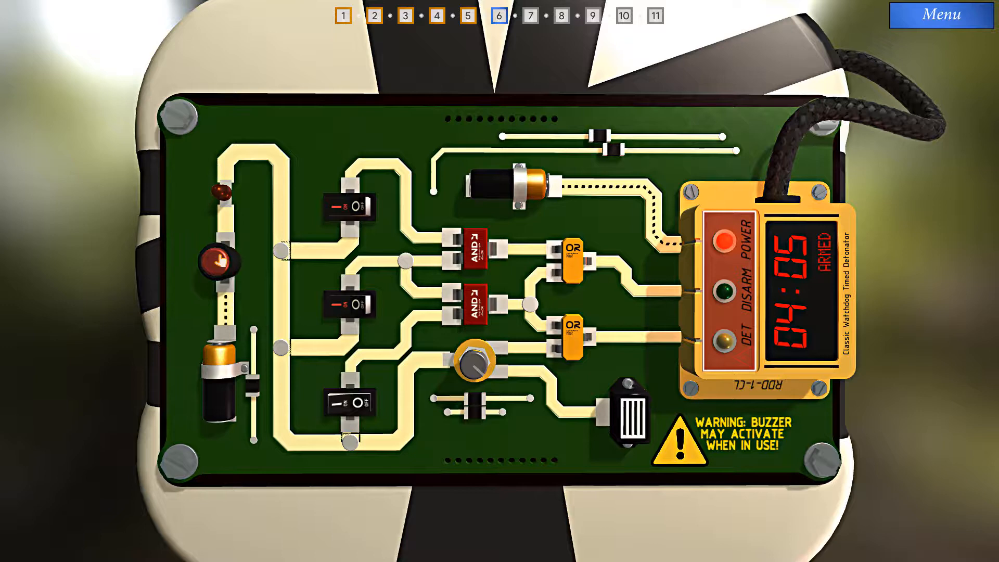
pyautogui.click(220, 258)
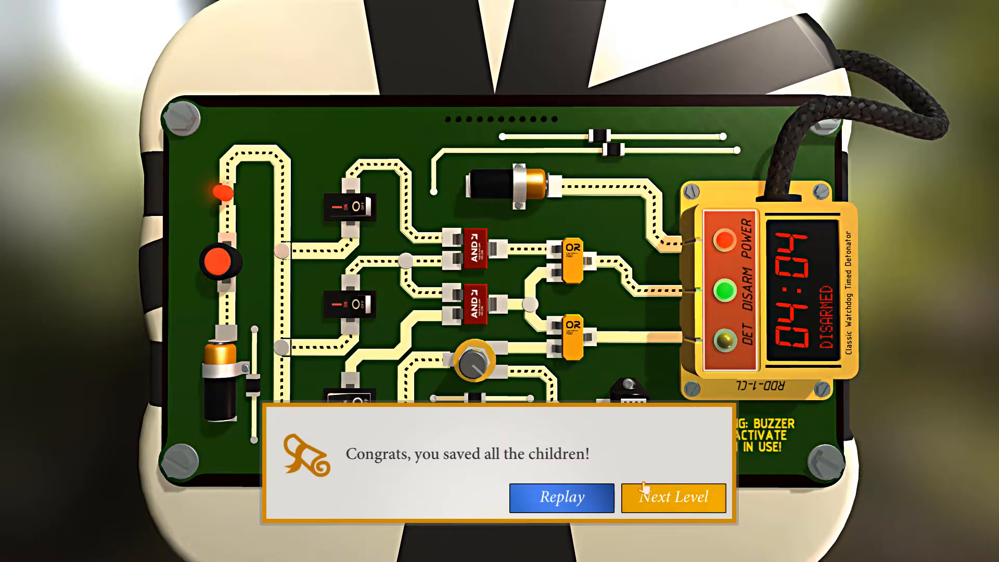
# Load level 7, flip the board switches until lights A, B and C are green, then continue to level 8.
pyautogui.click(674, 498)
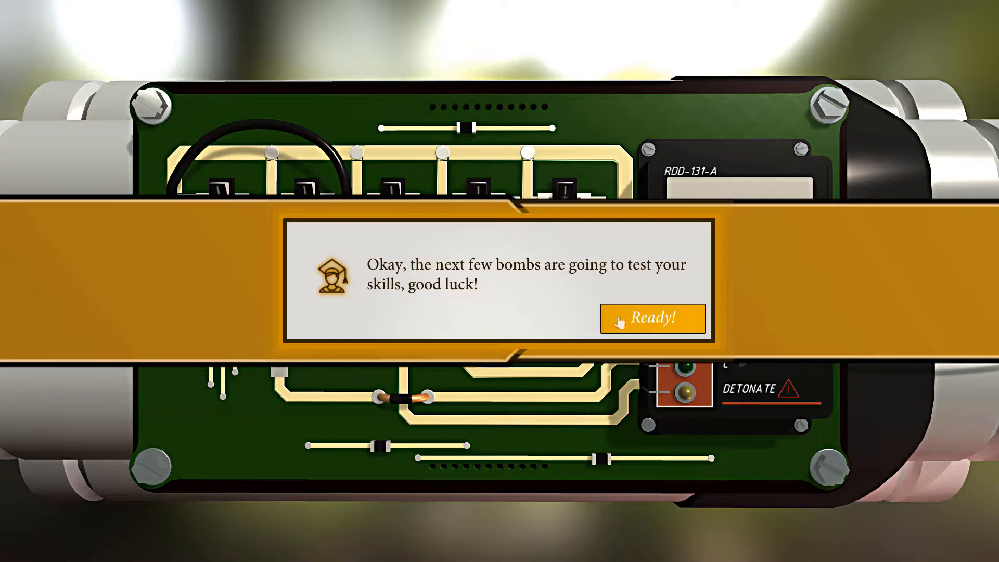
pyautogui.click(651, 318)
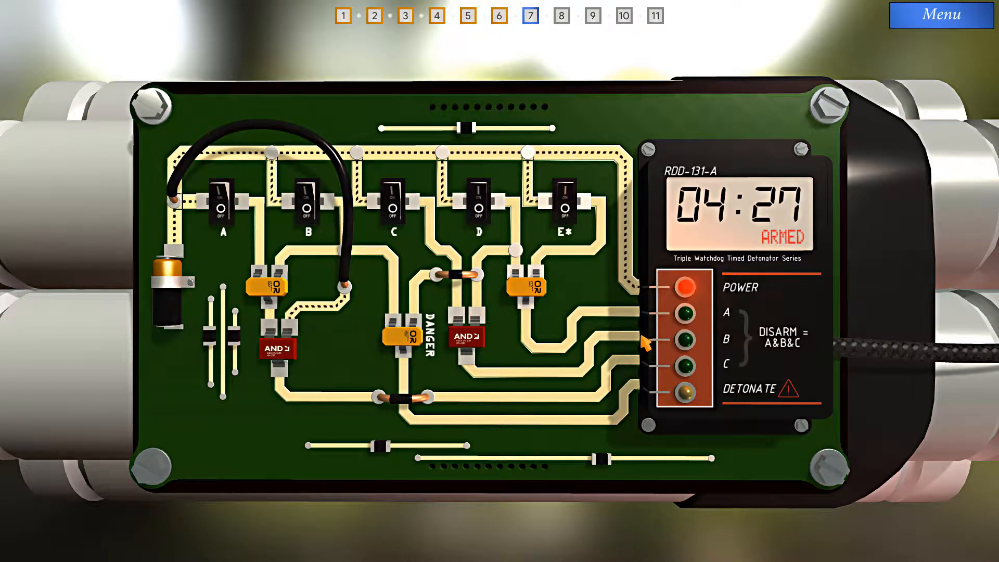
pyautogui.moveTo(628, 341)
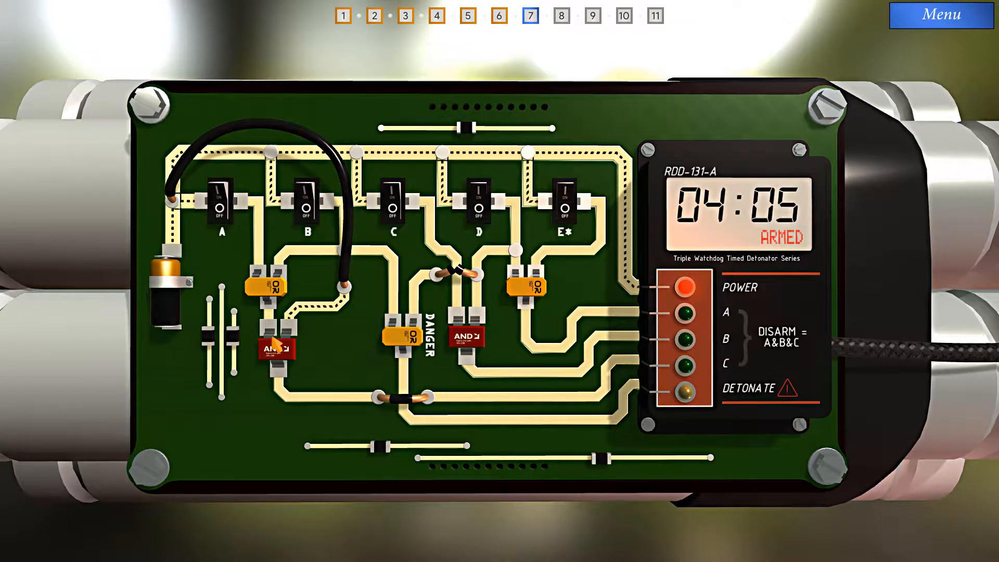
pyautogui.click(223, 198)
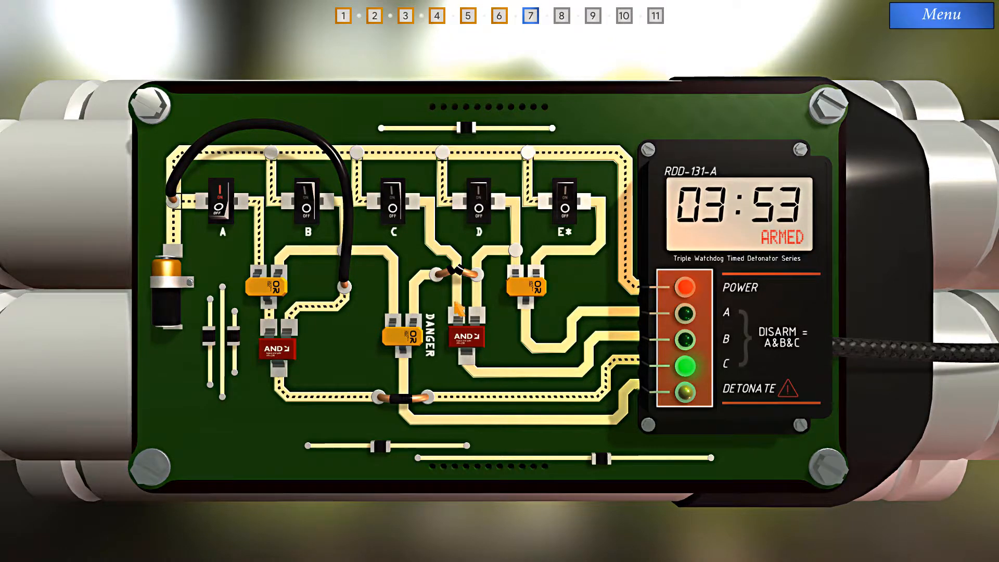
pyautogui.click(393, 198)
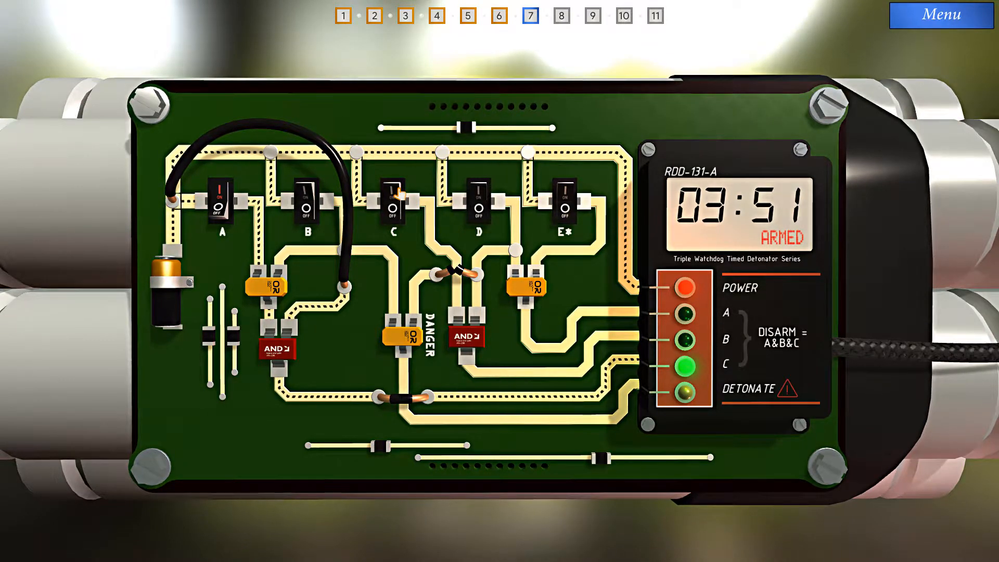
pyautogui.click(393, 200)
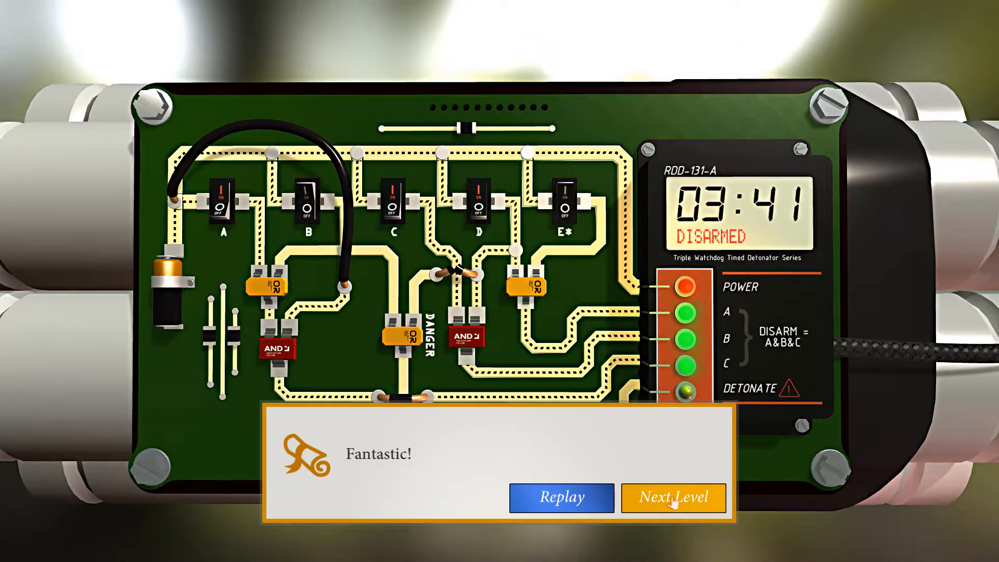
pyautogui.click(673, 498)
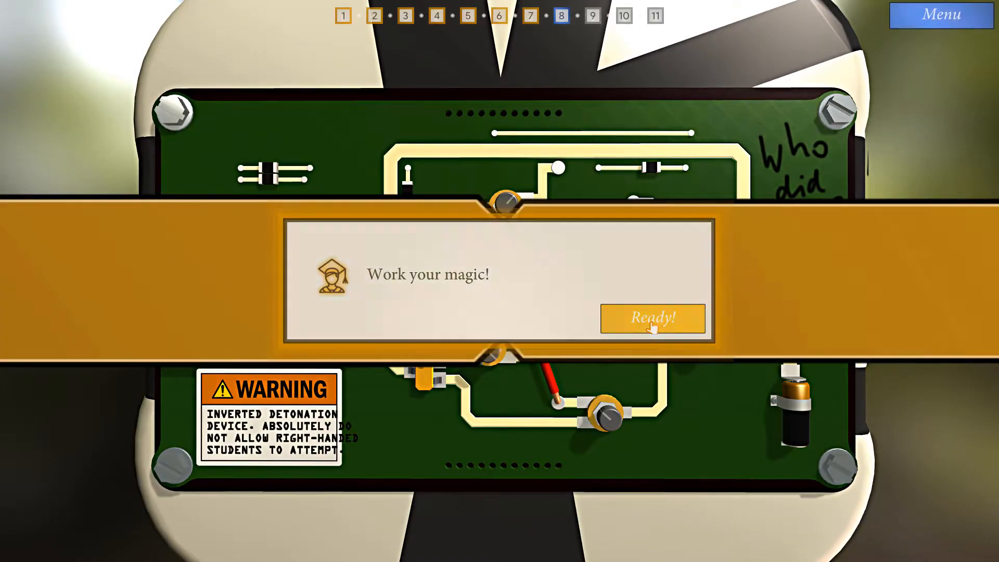
# Start level 8, let its inverted RDD-2-CL circuit reach DISARMED, and continue to level 9.
pyautogui.click(653, 318)
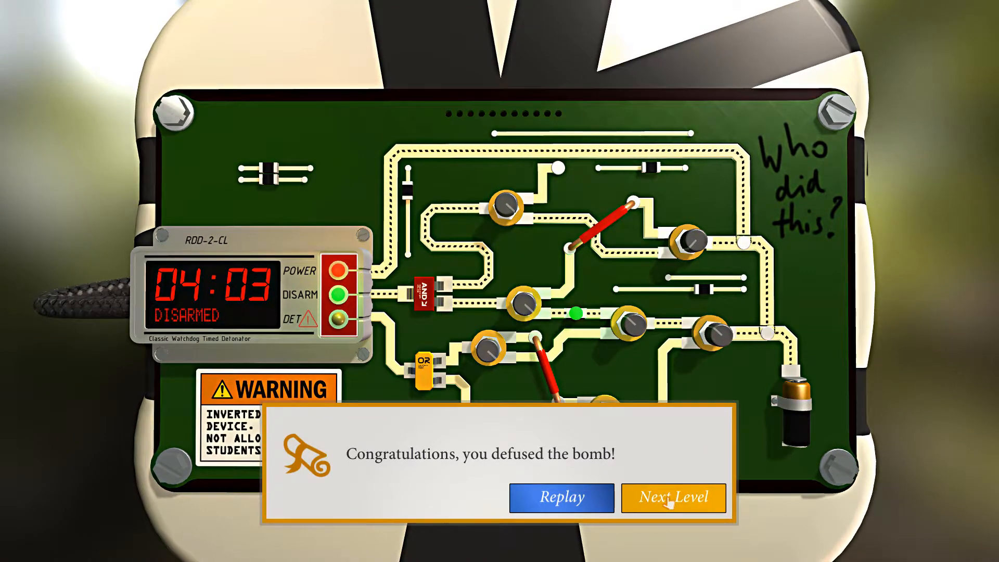
pyautogui.click(673, 497)
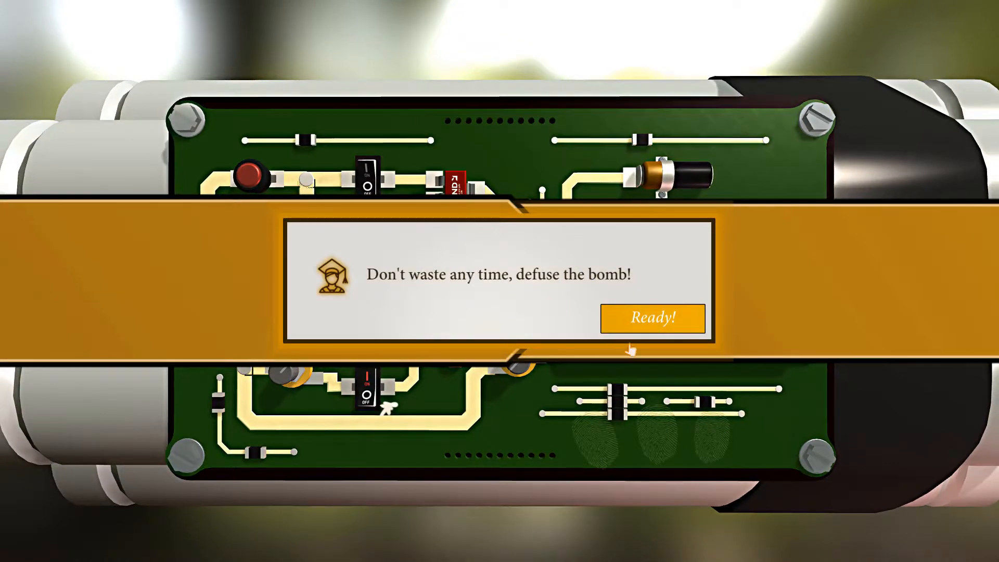
# Start level 9 and leave the bottom switch off with the top and middle switches on to disarm.
pyautogui.click(652, 318)
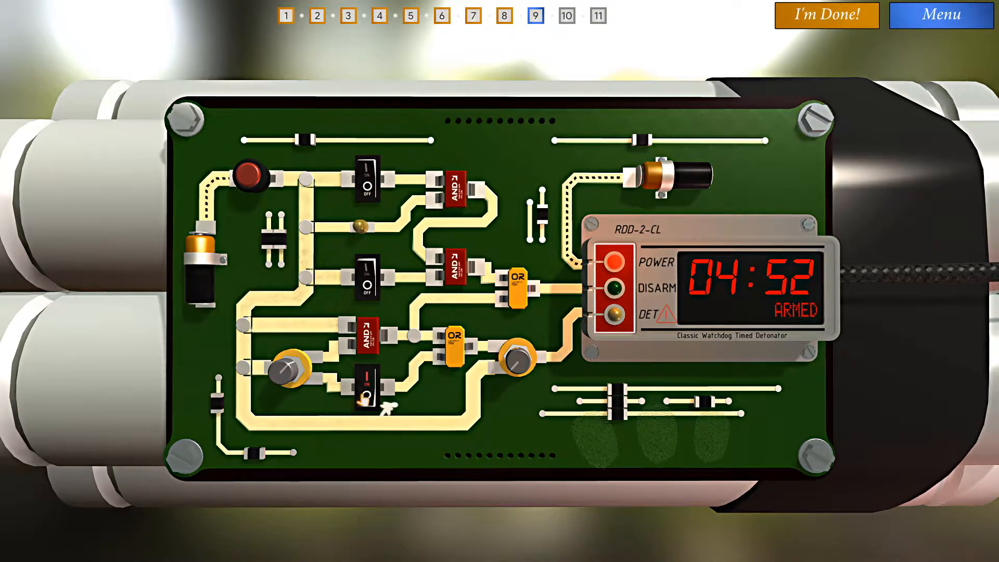
pyautogui.click(366, 389)
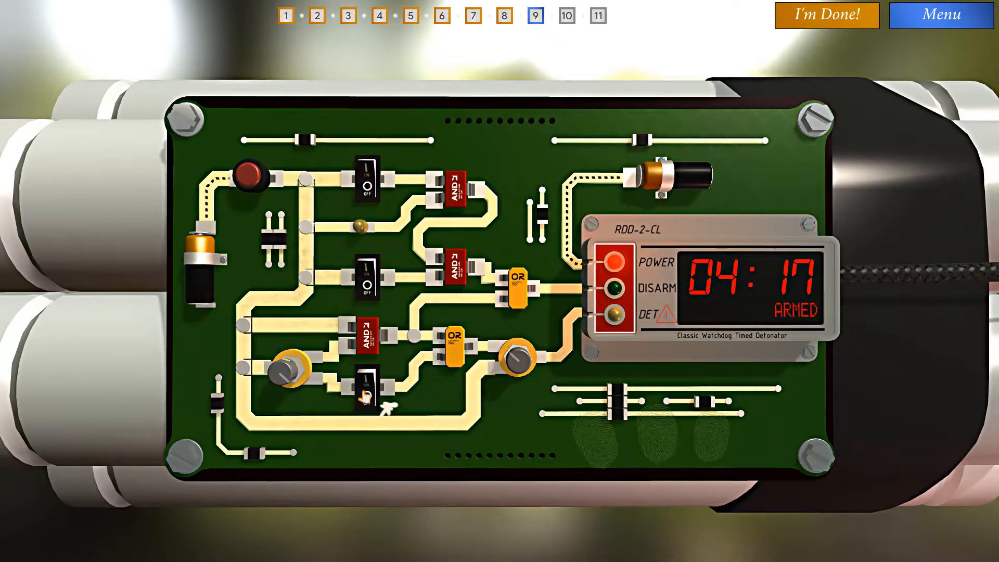
pyautogui.click(366, 392)
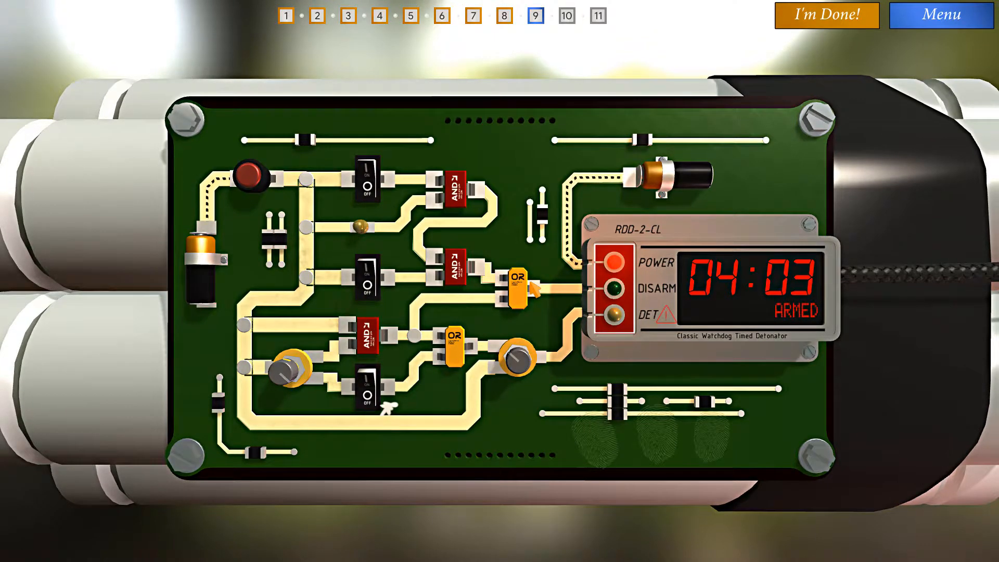
pyautogui.click(365, 276)
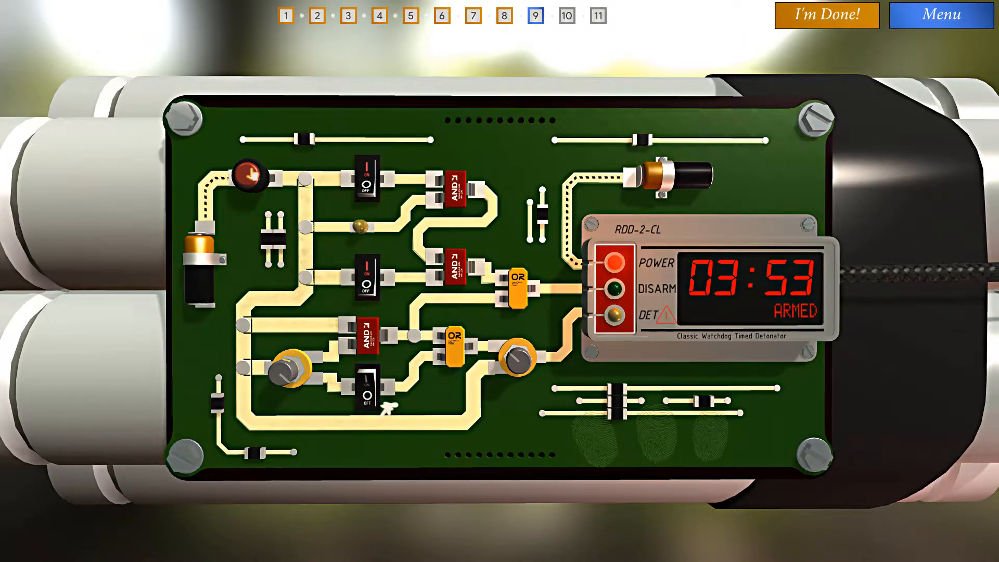
pyautogui.click(366, 181)
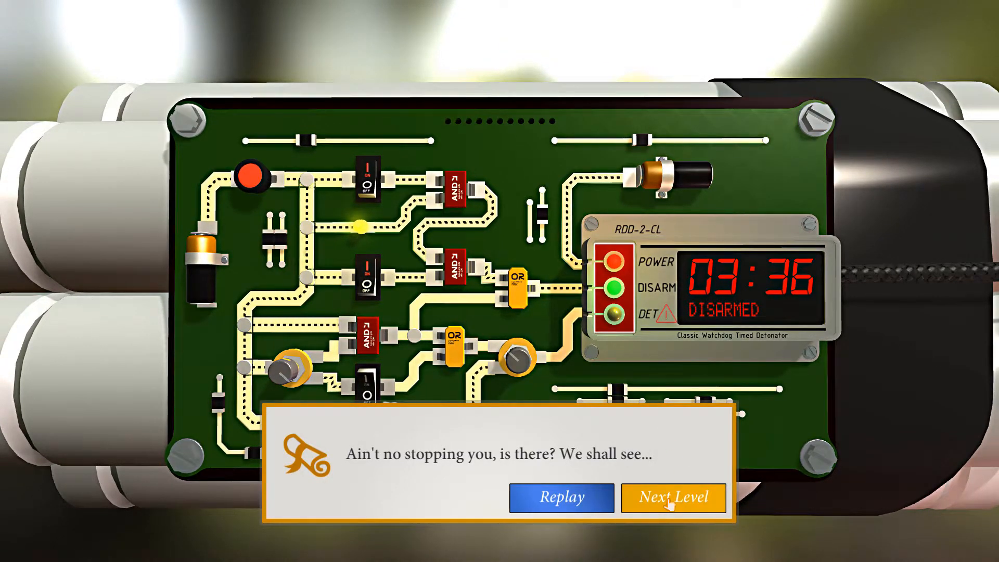
# Continue from level 9 and start the level 10 RDD-131-A puzzle.
pyautogui.click(674, 498)
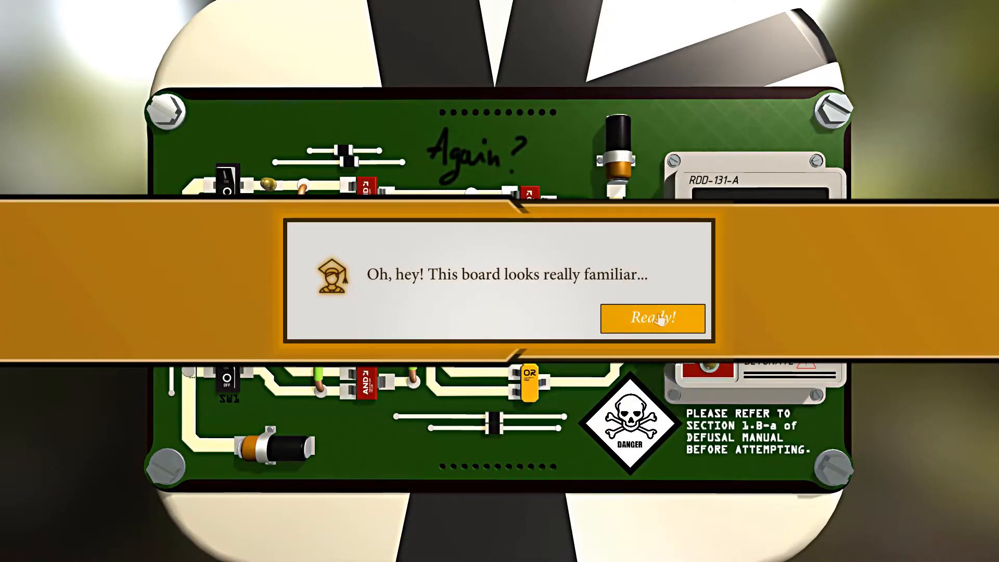
pyautogui.click(651, 318)
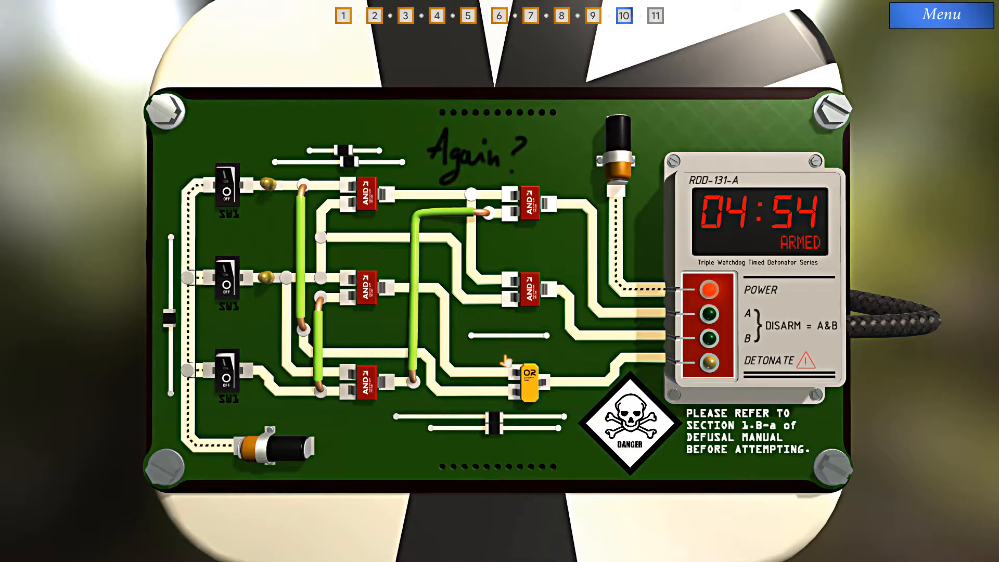
pyautogui.moveTo(484, 360)
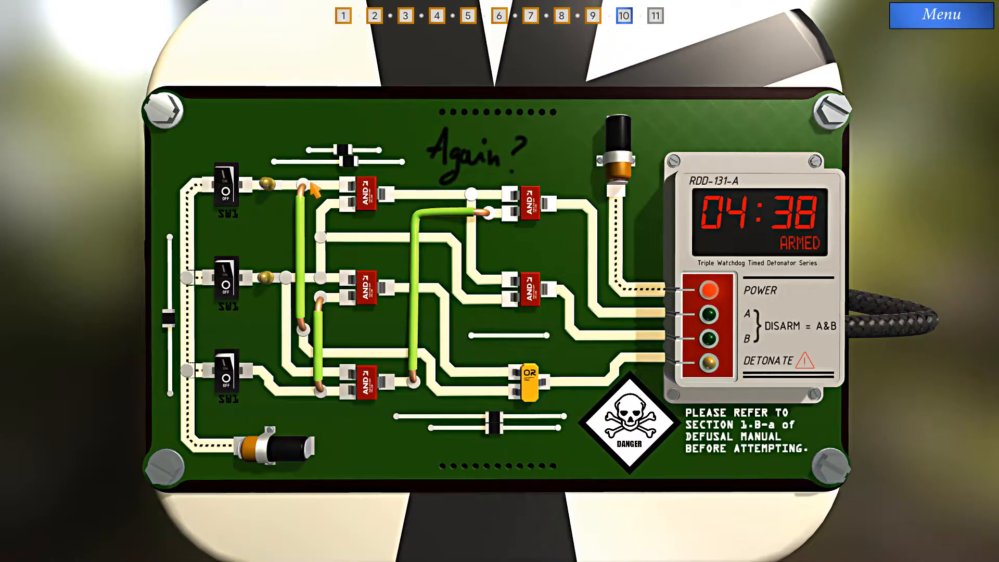
pyautogui.moveTo(411, 185)
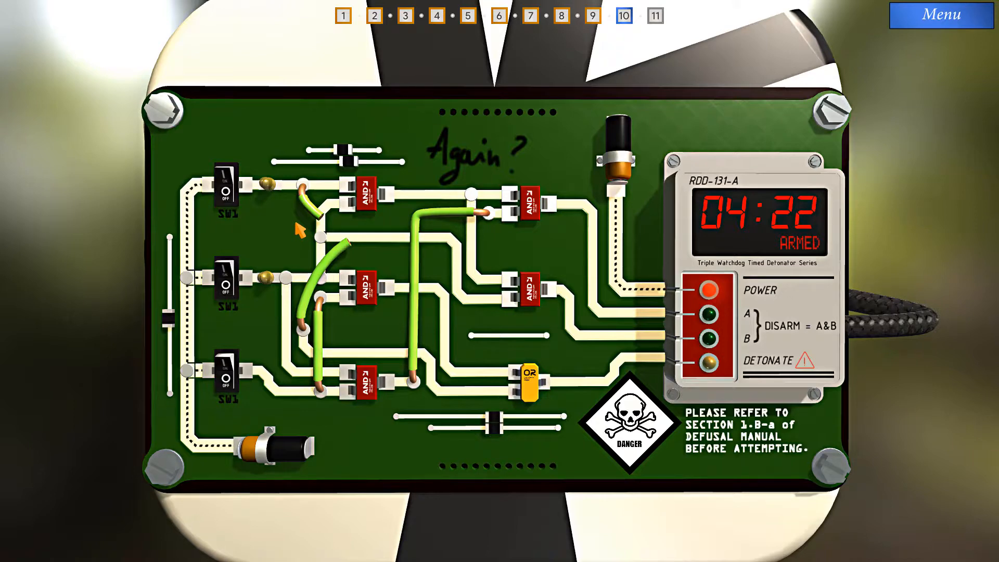
# Reroute the green jumper wire ends and turn on the top switch SW1.
pyautogui.click(226, 180)
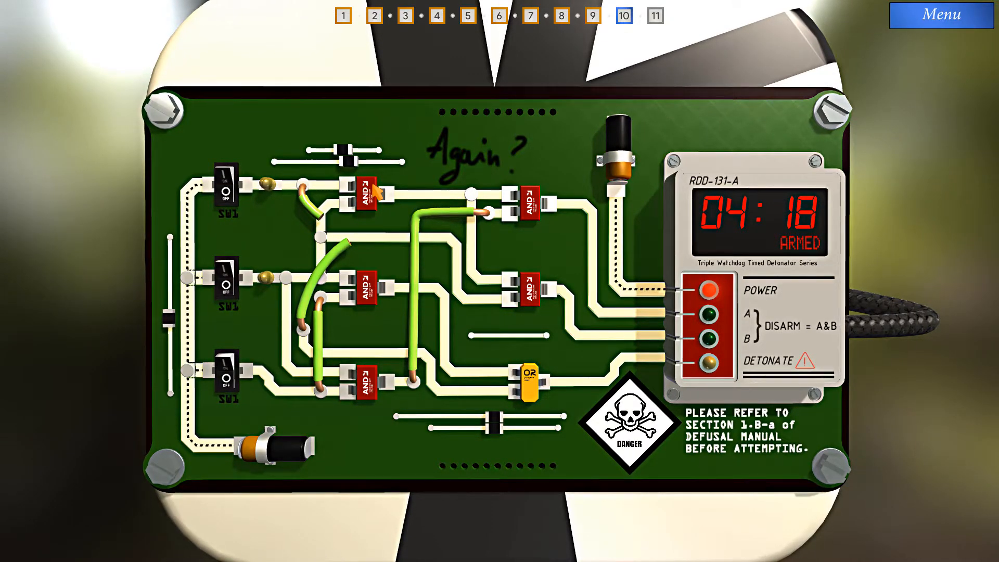
pyautogui.click(225, 191)
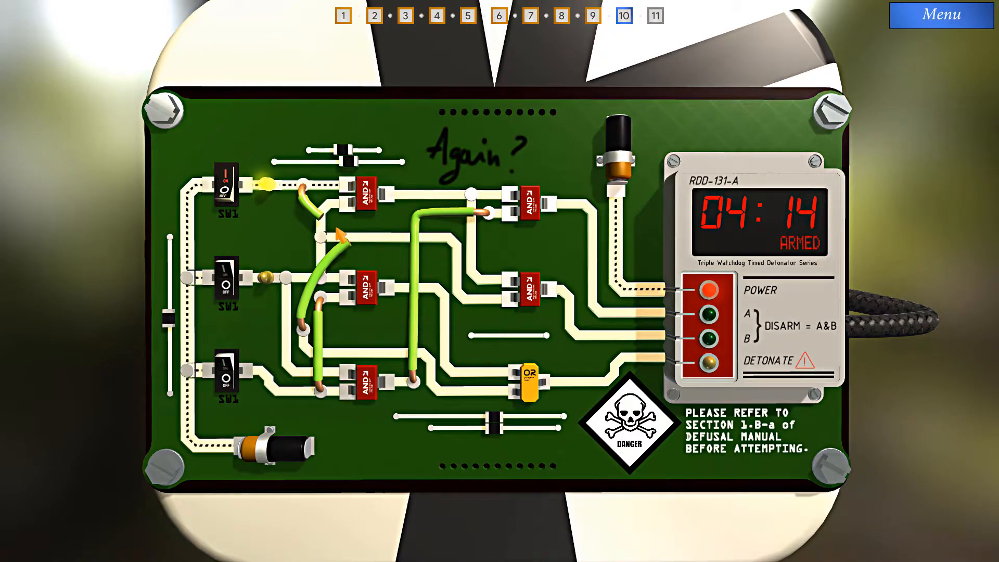
pyautogui.click(226, 285)
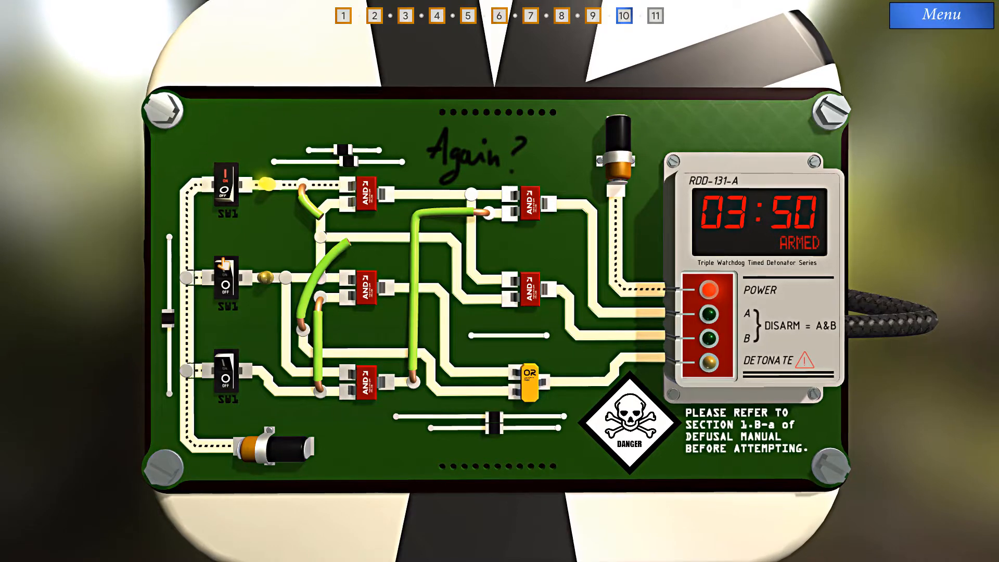
# Turn on the middle switch, reroute the lower jumper, and turn on the bottom switch to disarm.
pyautogui.click(223, 283)
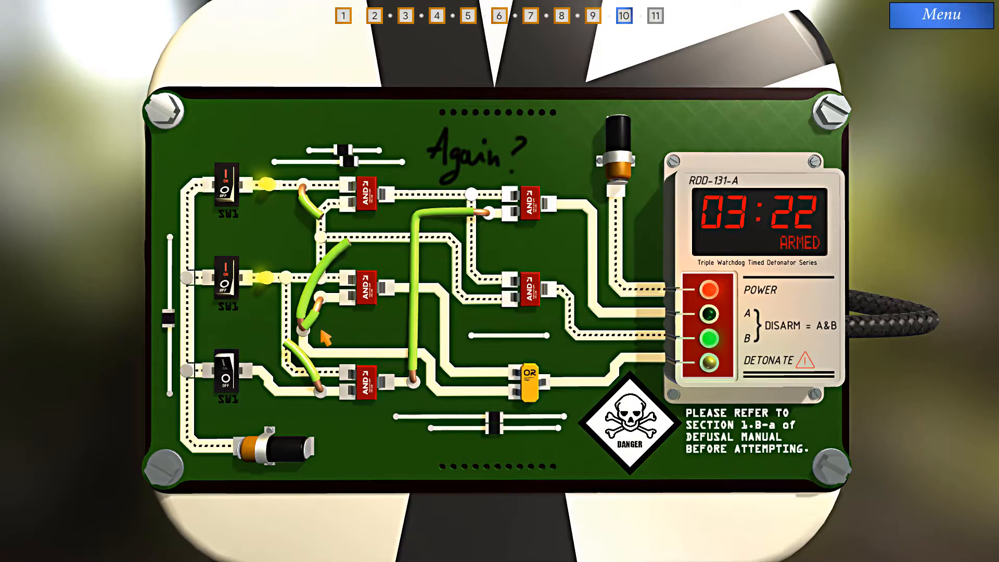
pyautogui.click(228, 373)
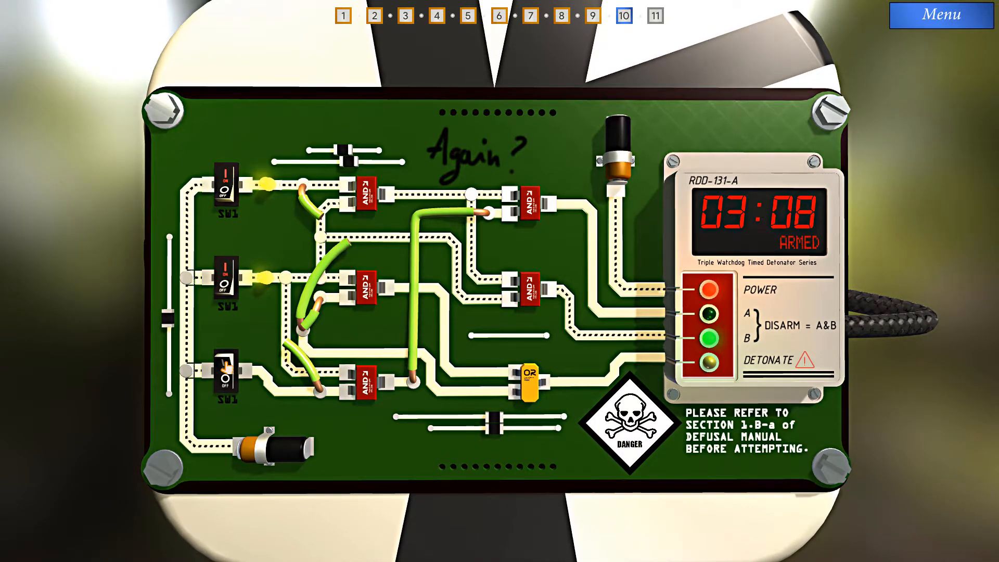
pyautogui.click(225, 372)
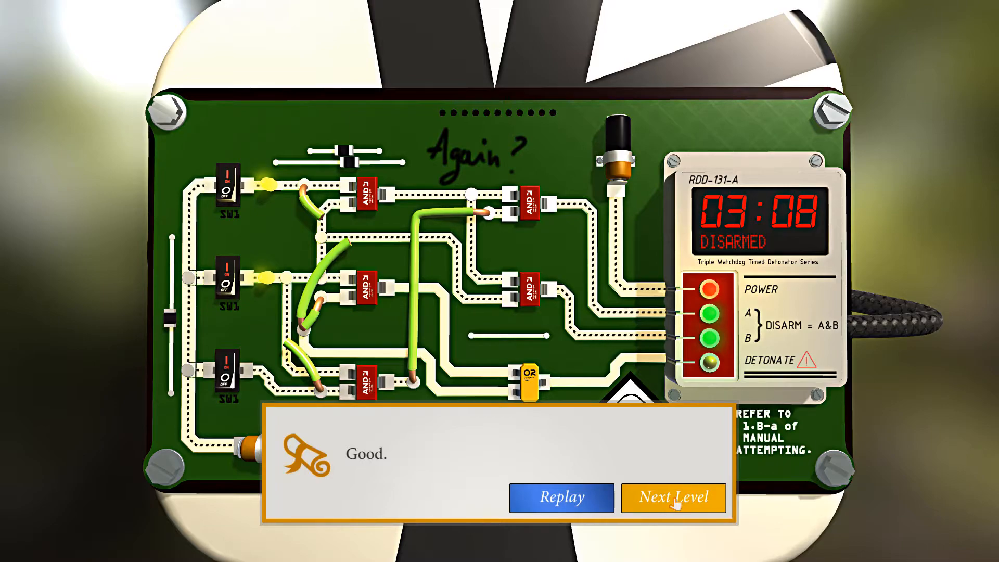
# Continue to the final level 11 and start its puzzle with all switches off.
pyautogui.click(674, 498)
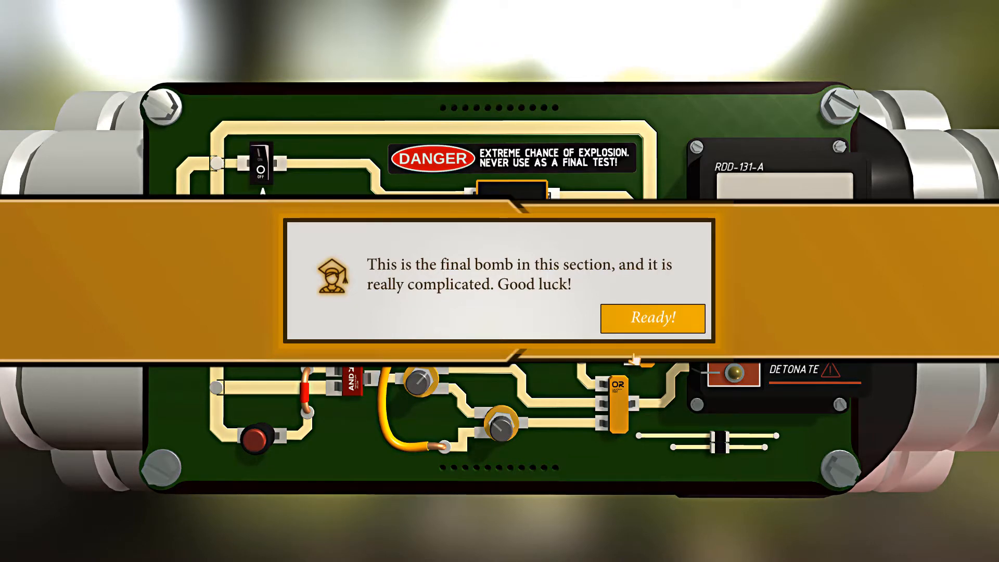
pyautogui.click(651, 318)
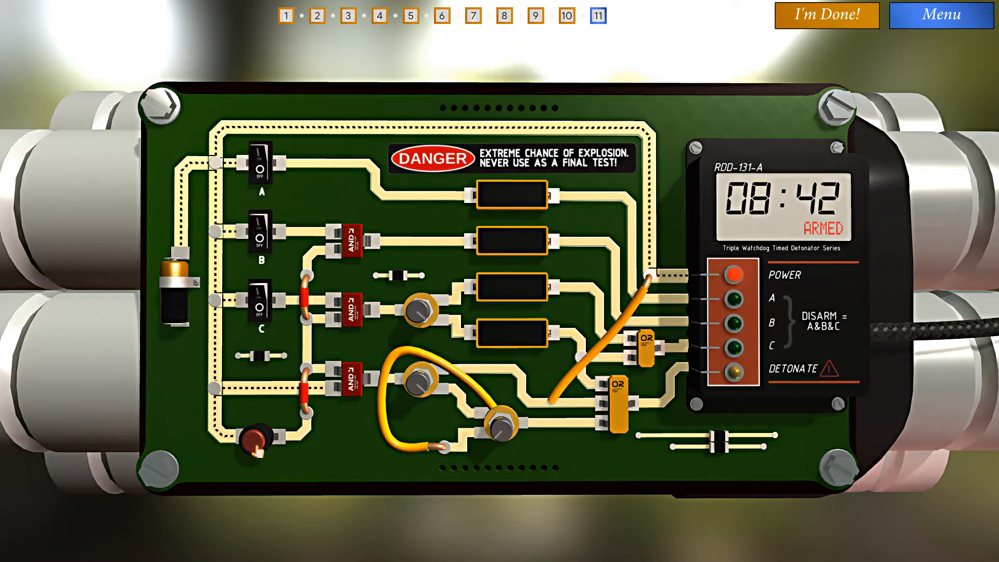
pyautogui.click(254, 441)
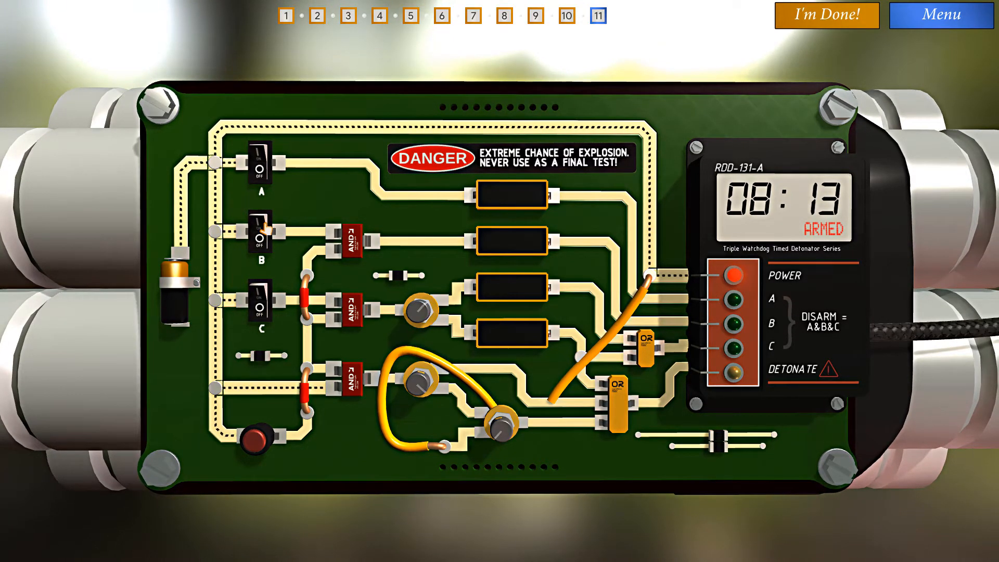
# Turn on switch B then switch A so the display reads CONGRATS and indicator A glows.
pyautogui.click(259, 238)
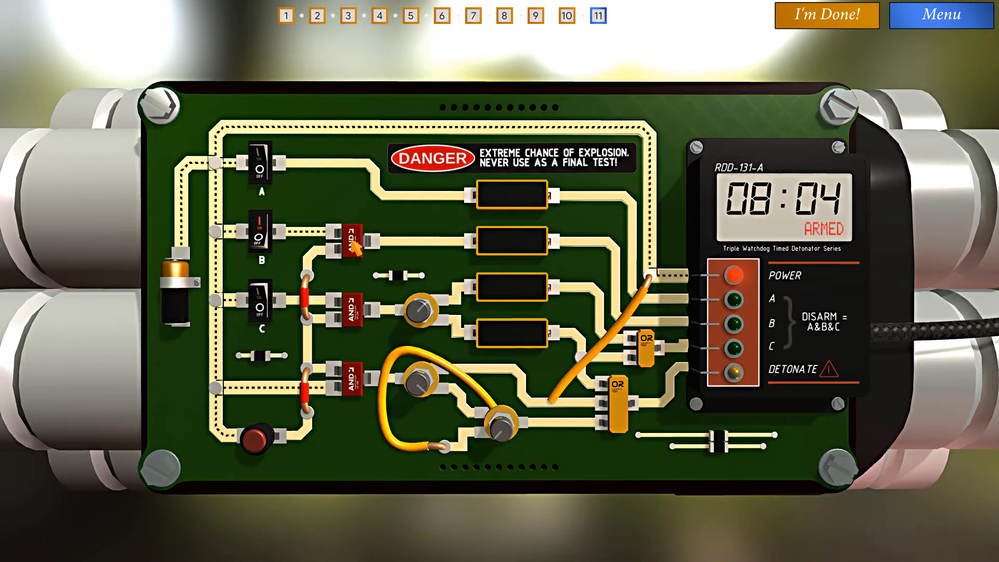
pyautogui.moveTo(510, 240)
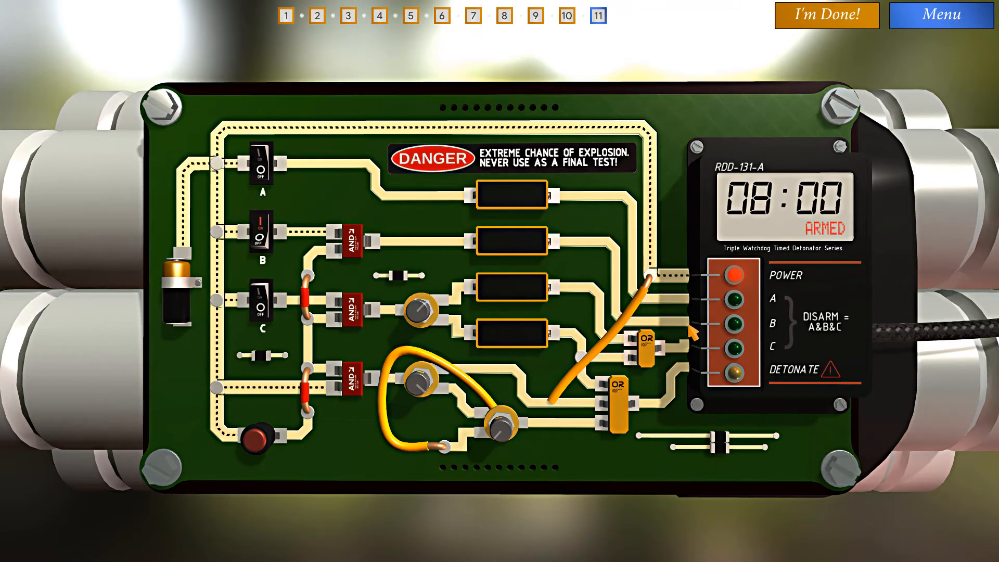
pyautogui.click(261, 159)
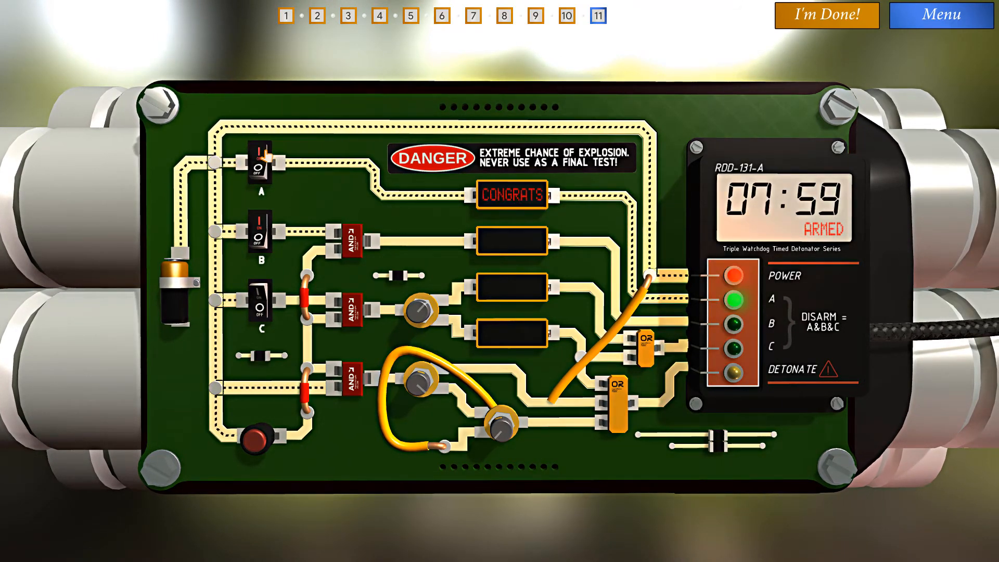
pyautogui.click(262, 164)
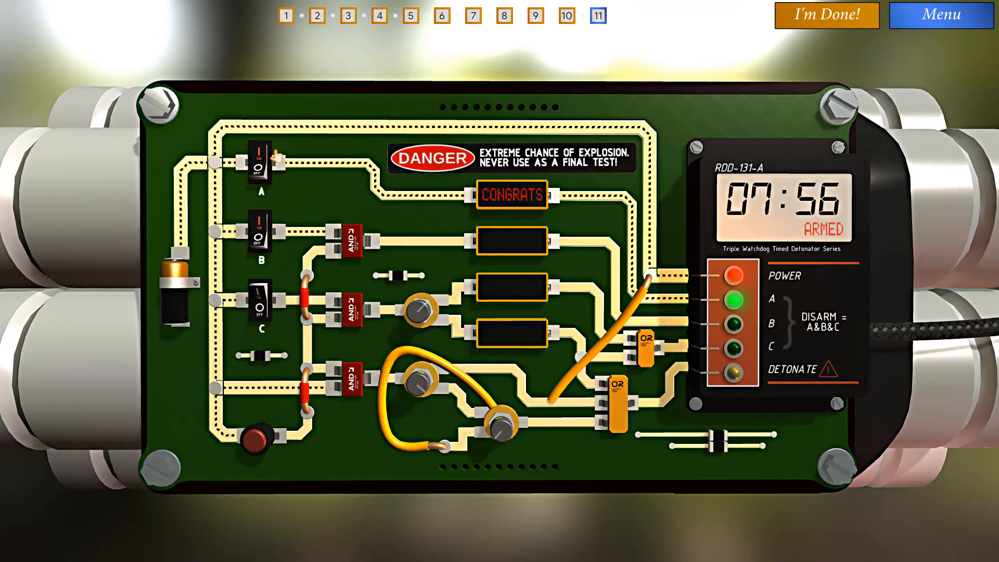